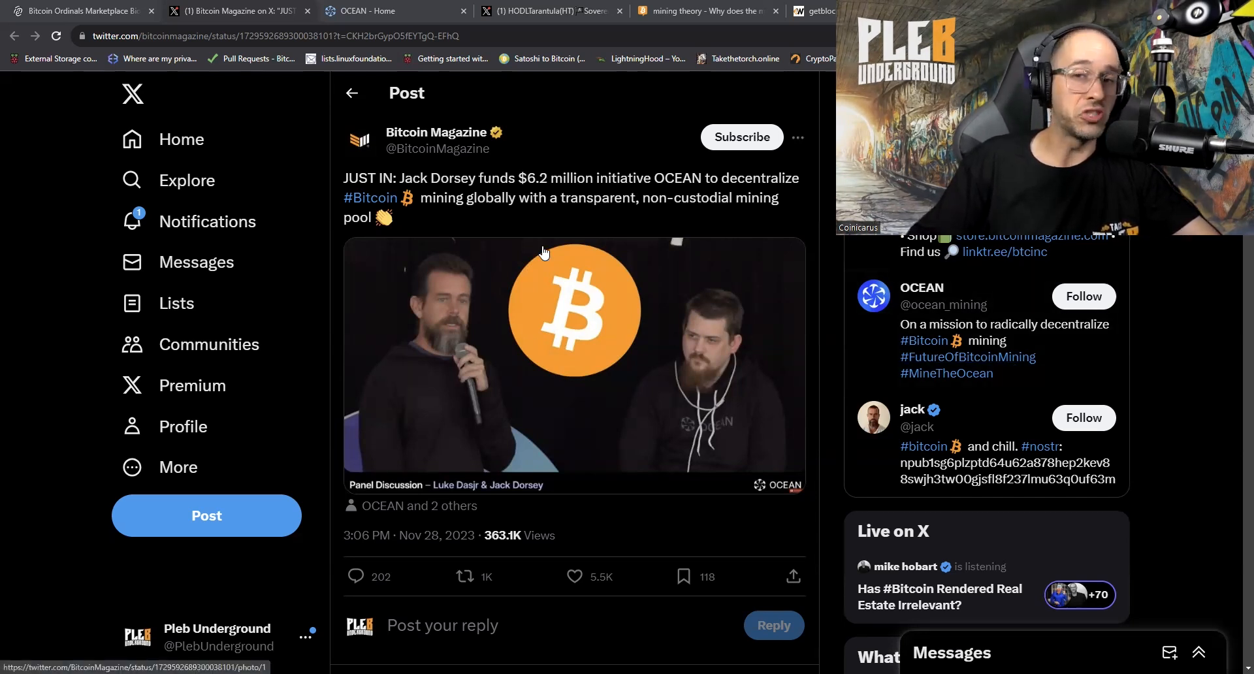
mouse_move(513, 243)
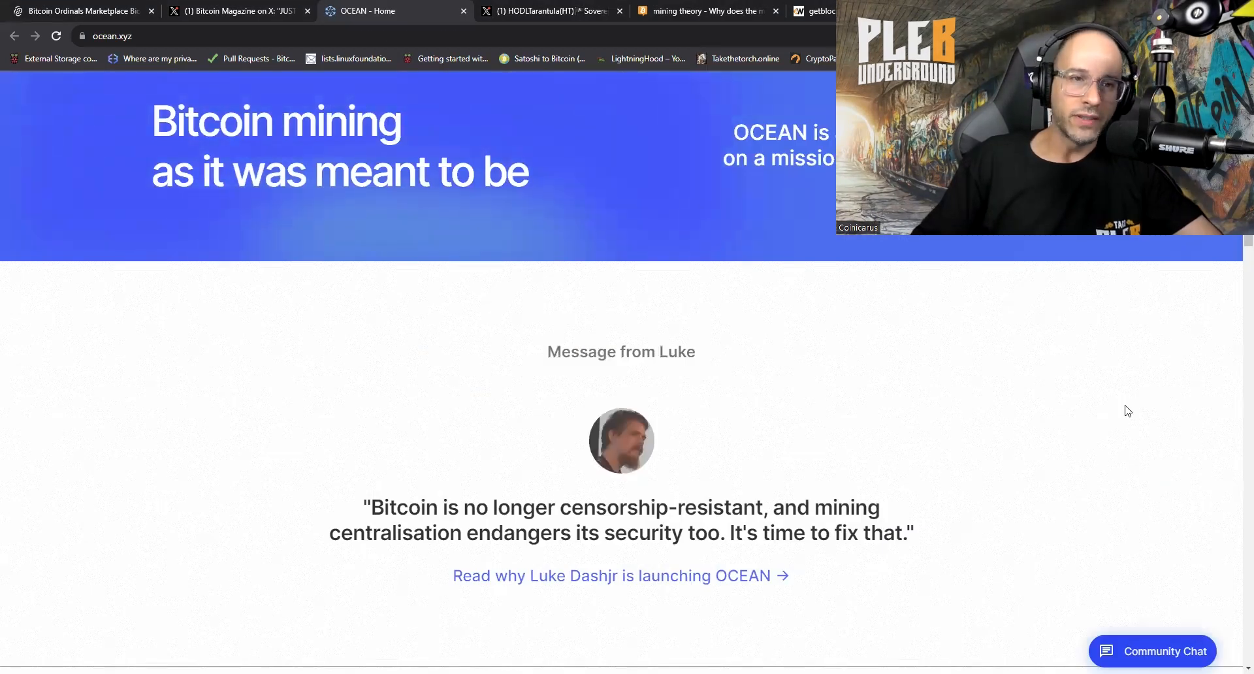
scroll("down", 3)
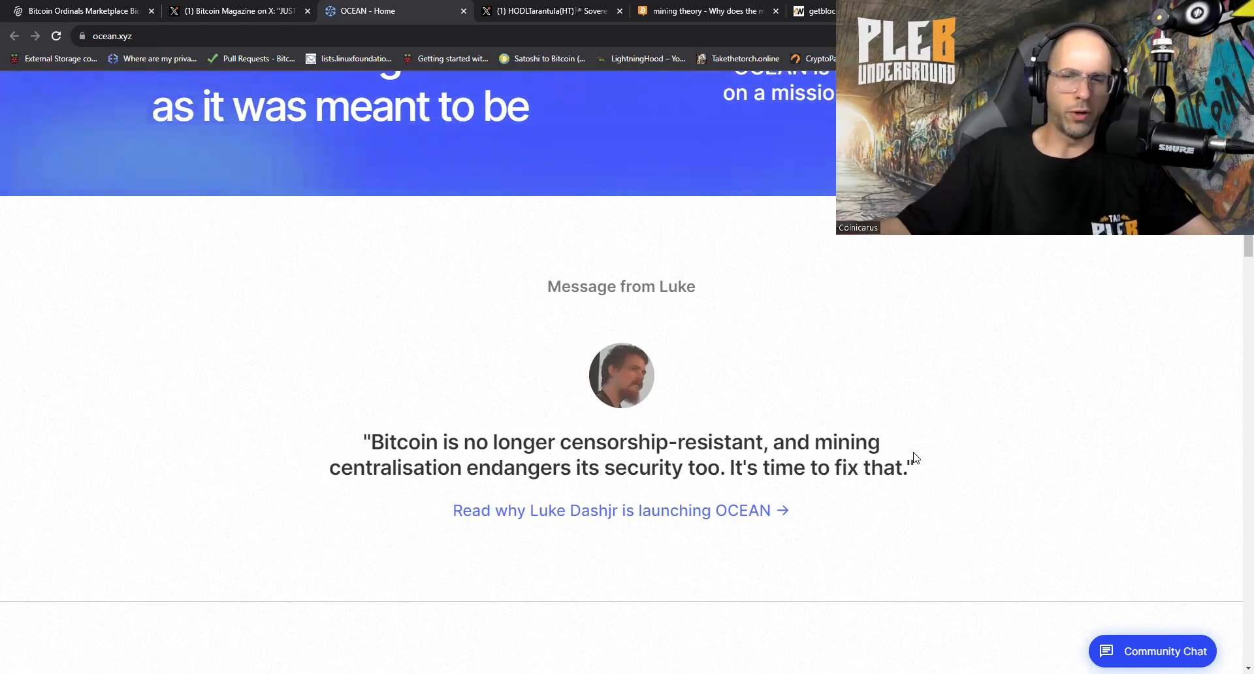
mouse_move(939, 451)
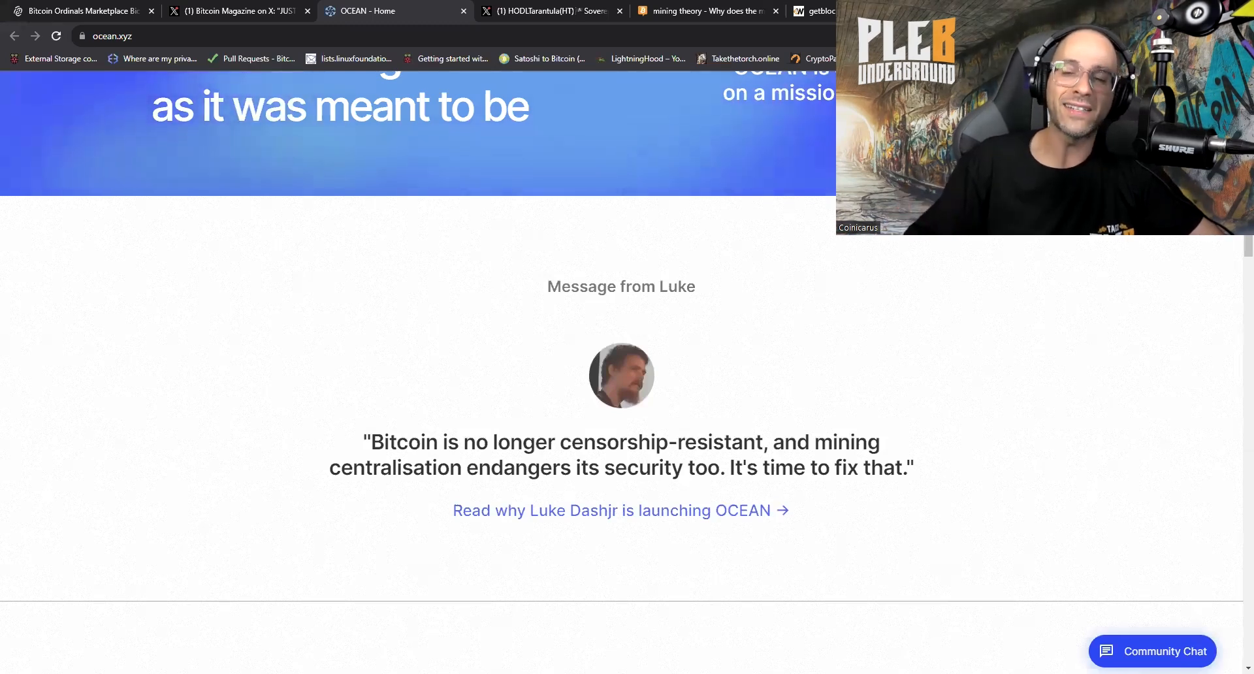
mouse_move(777, 323)
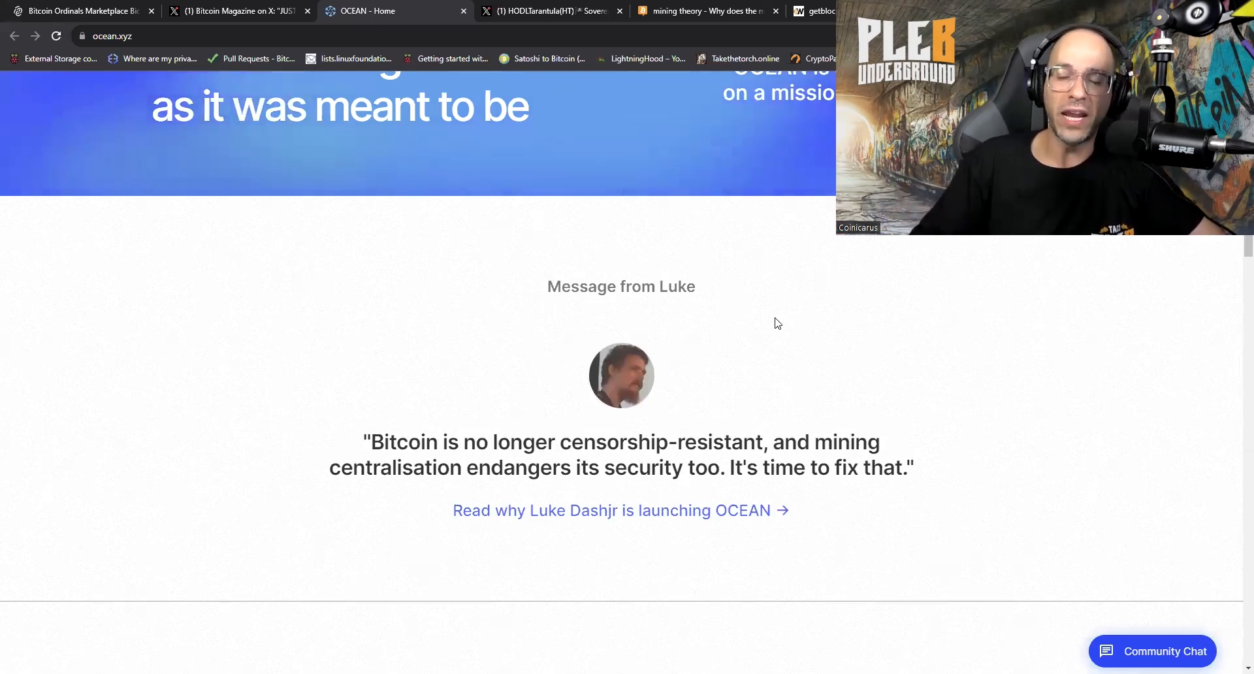
mouse_move(927, 428)
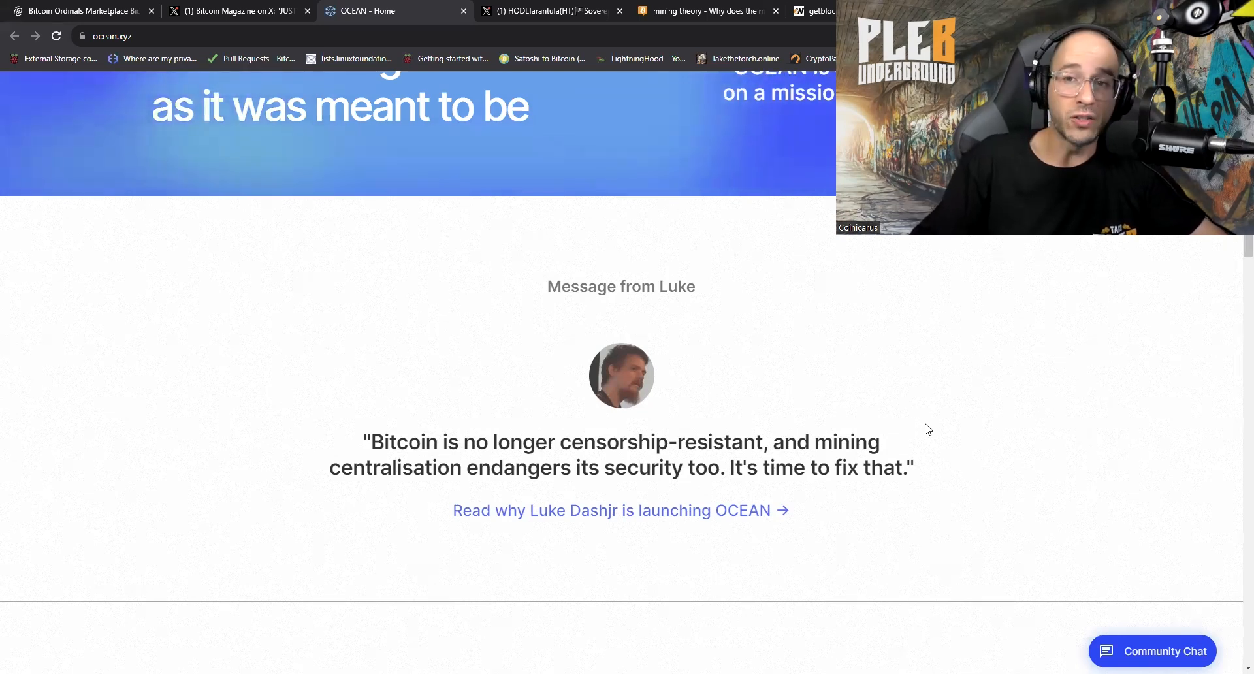
Scroll OCEAN's homepage down to the 'Mining Bitcoin since 2011 (formerly Eligius)' section
scroll("down", 3)
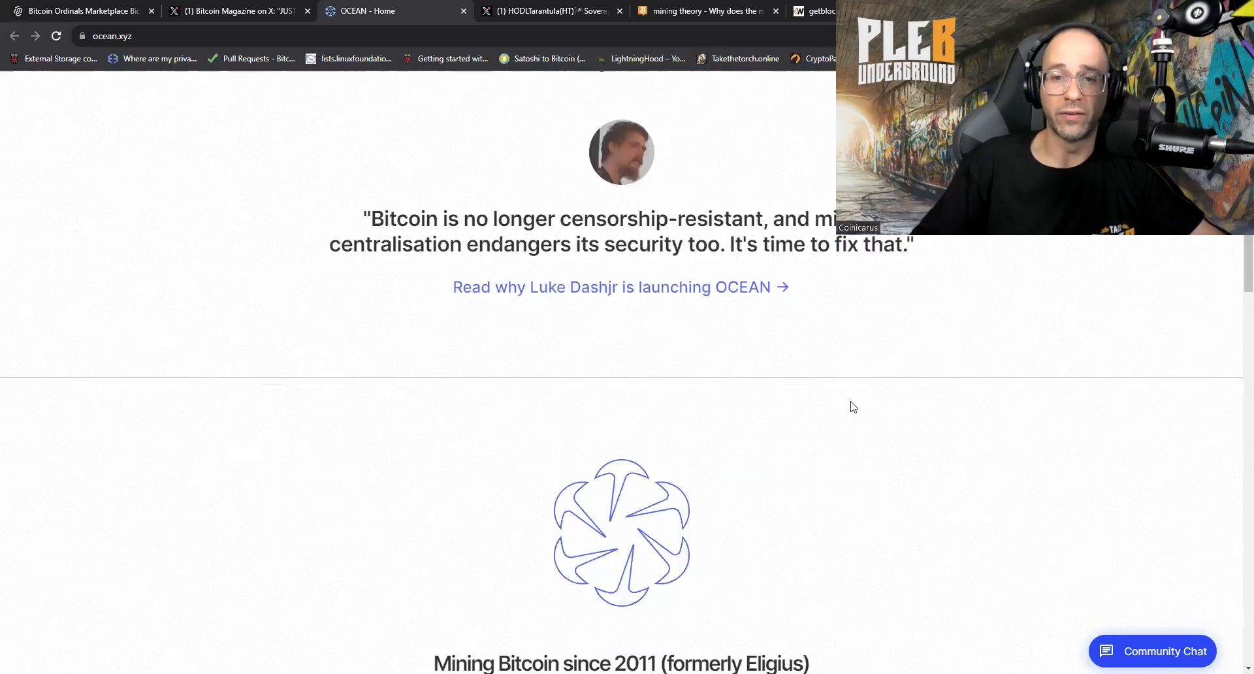
scroll("down", 3)
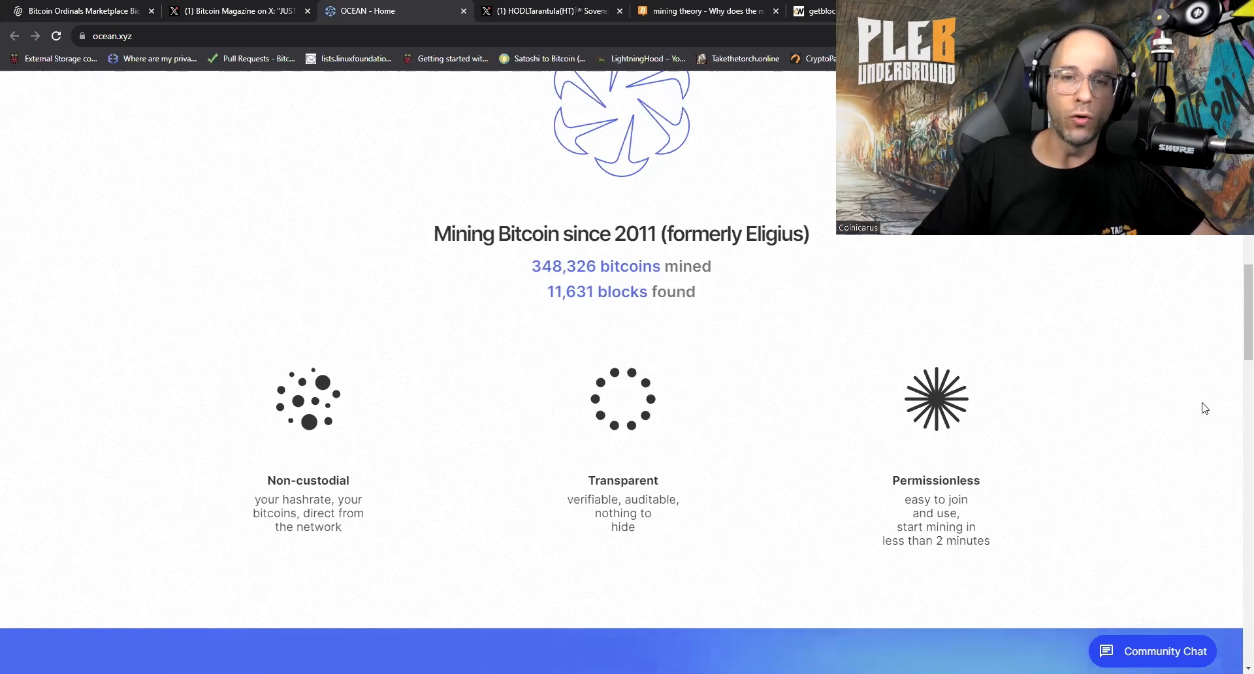
mouse_move(1066, 391)
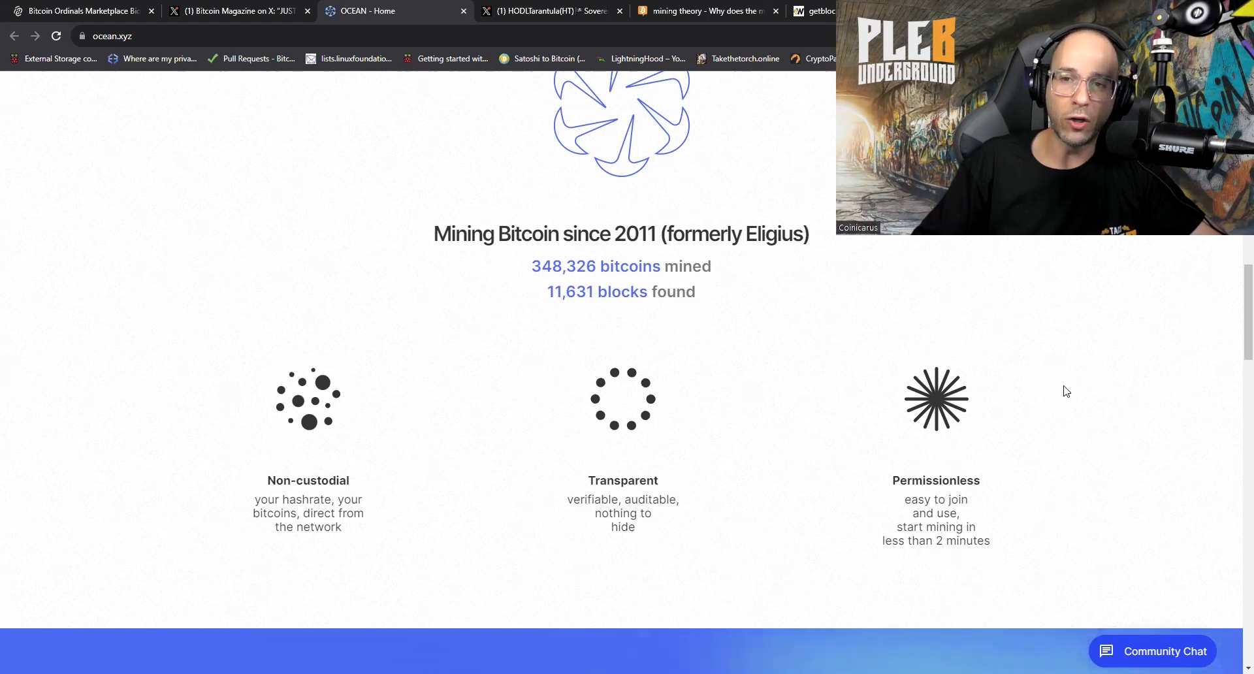
mouse_move(1203, 357)
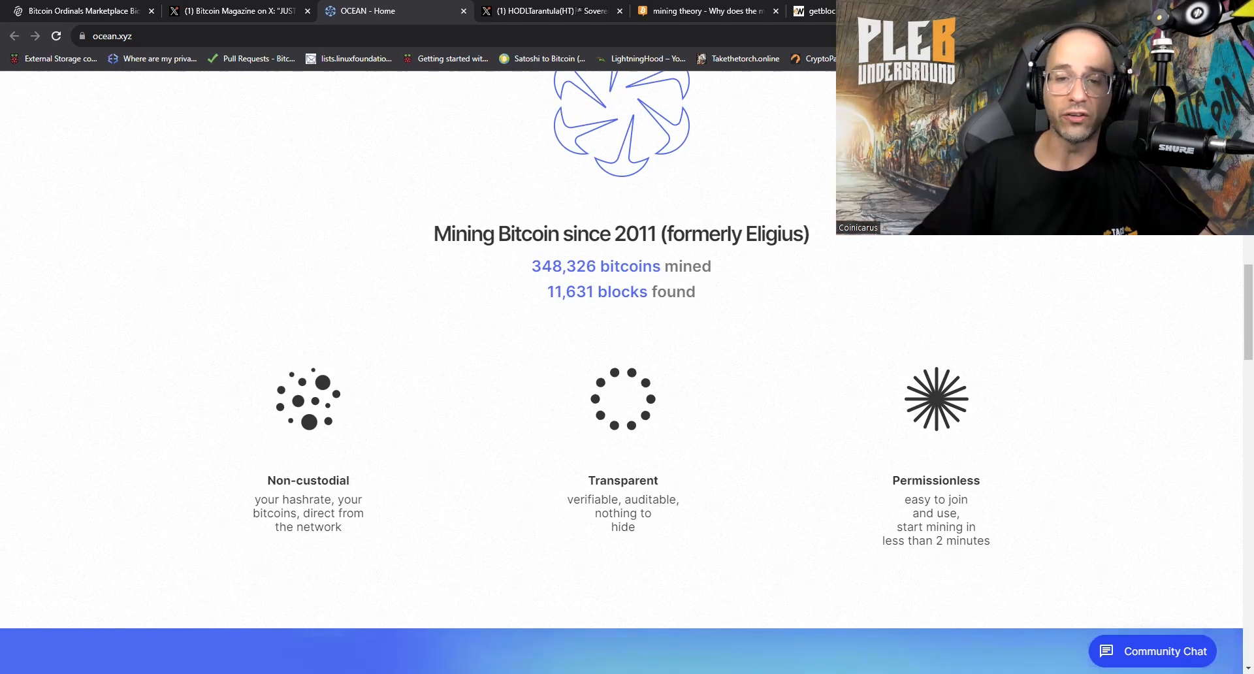
mouse_move(739, 468)
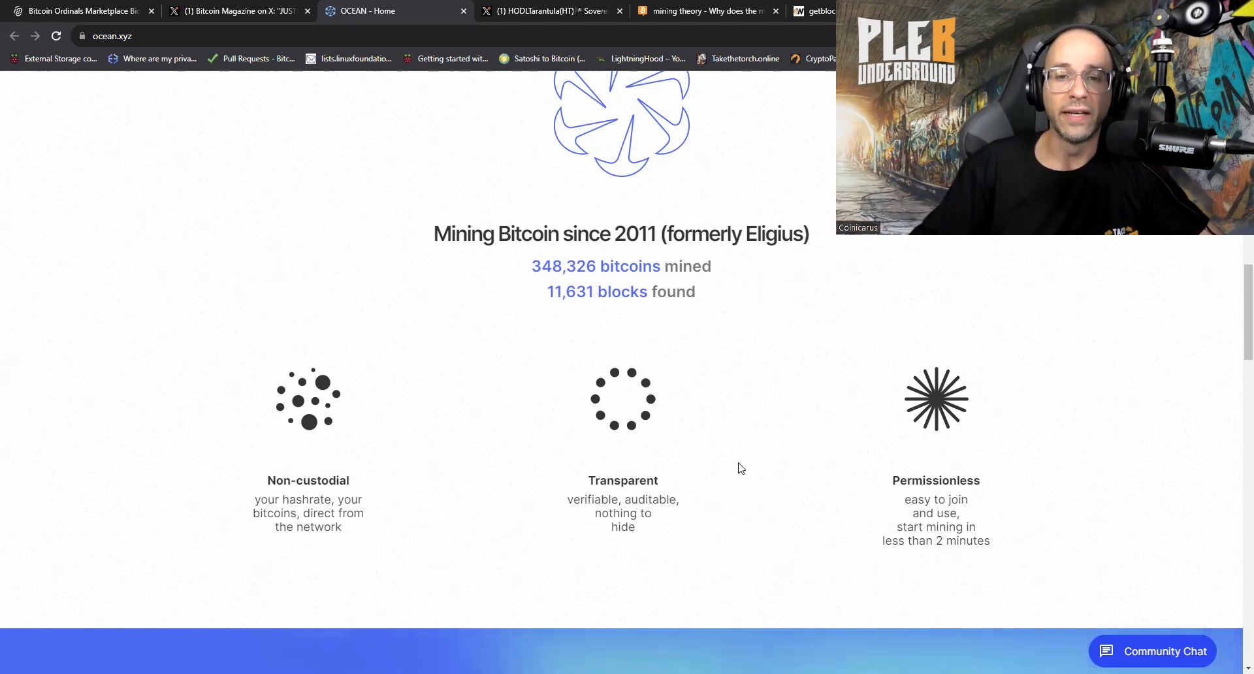
mouse_move(1007, 540)
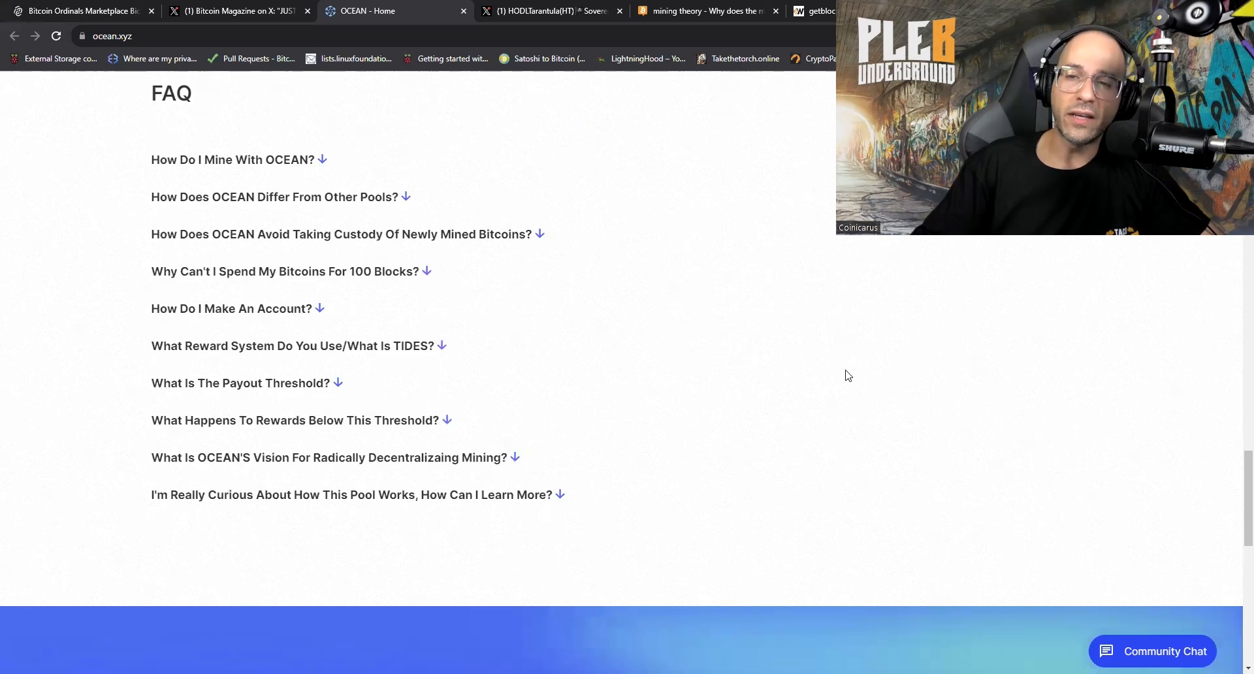
mouse_move(458, 249)
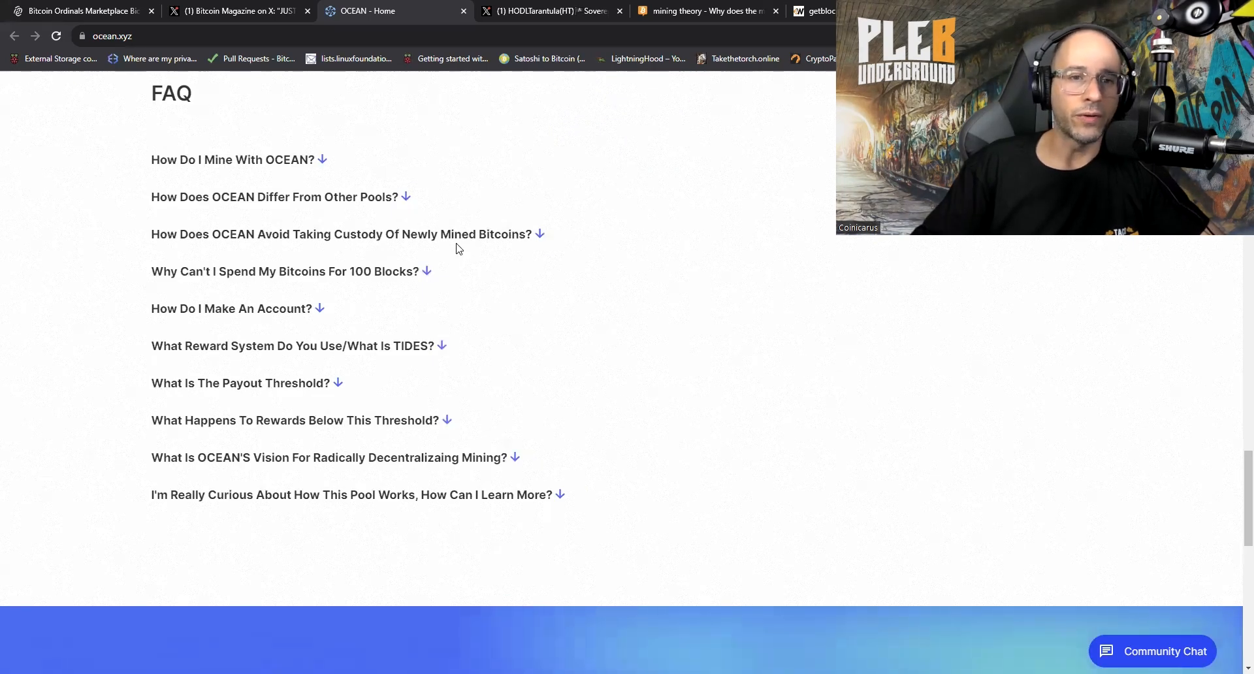
mouse_move(396, 204)
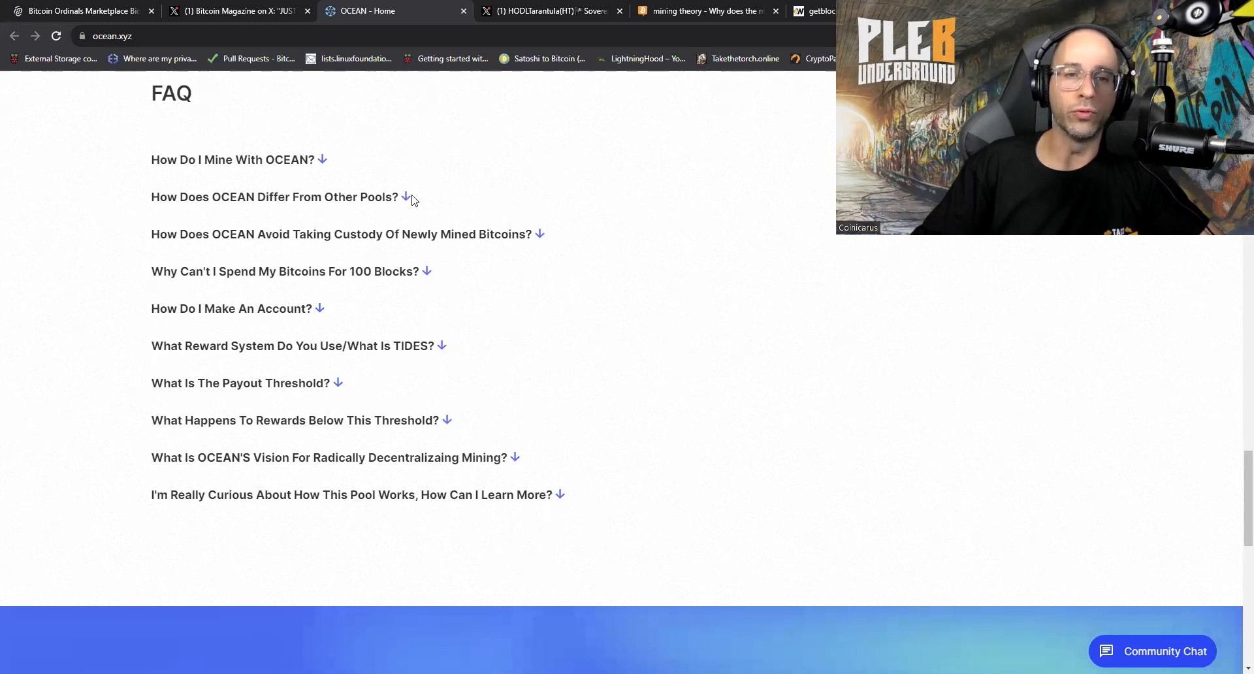
Expand the 'How Does OCEAN Differ From Other Pools?' FAQ answer
left_click(275, 196)
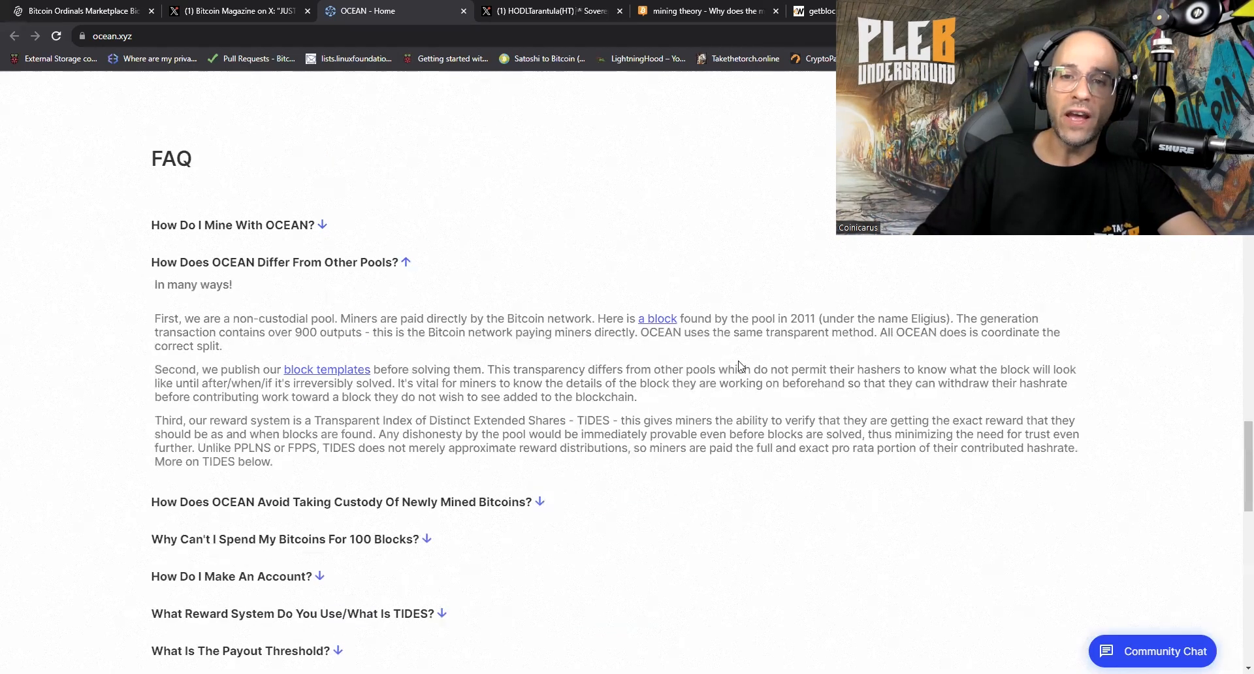
mouse_move(922, 341)
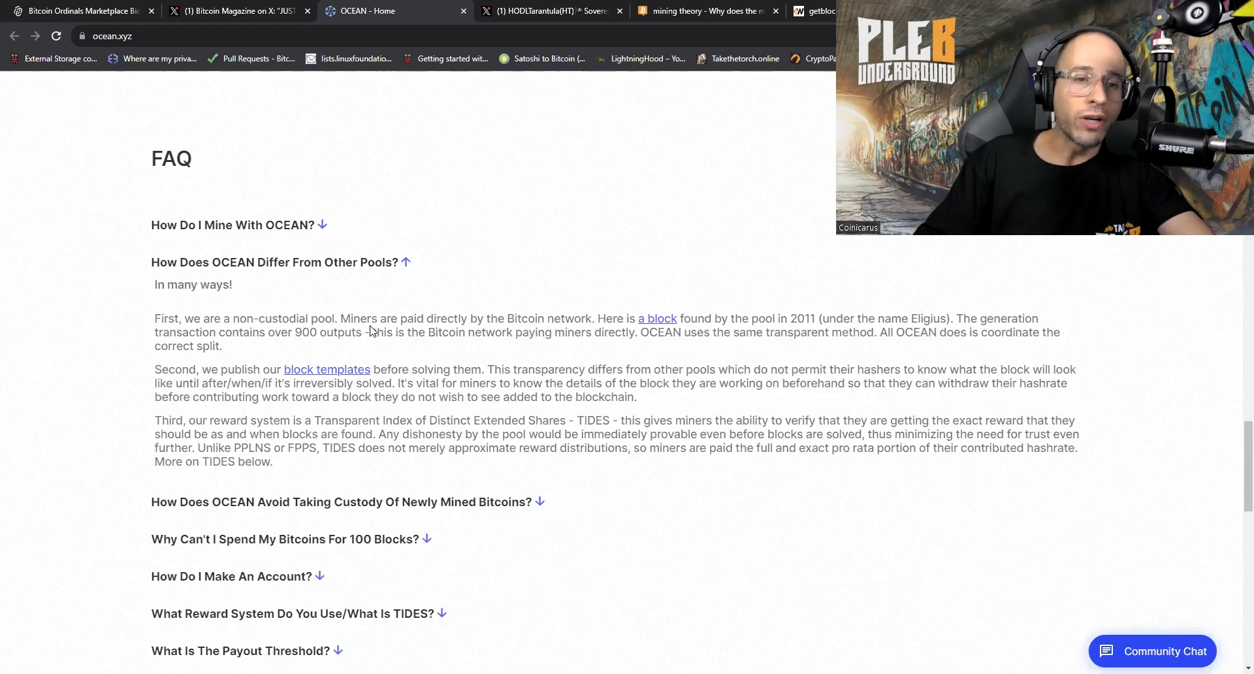
mouse_move(402, 346)
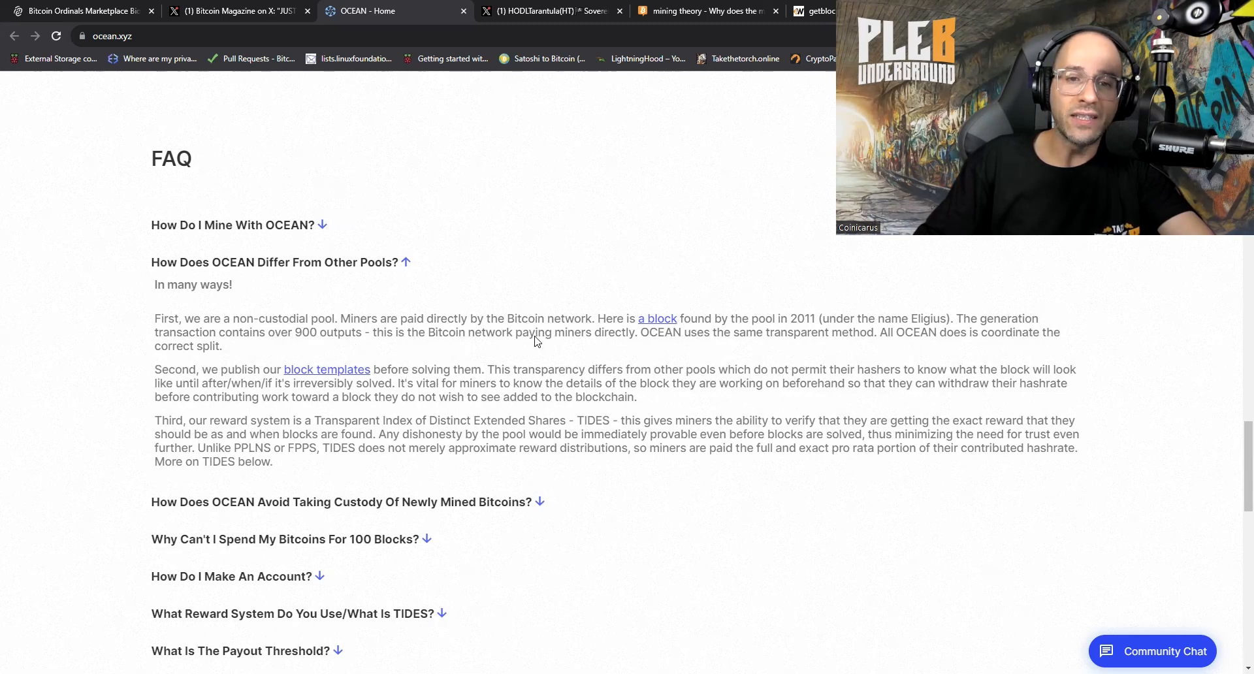
mouse_move(693, 343)
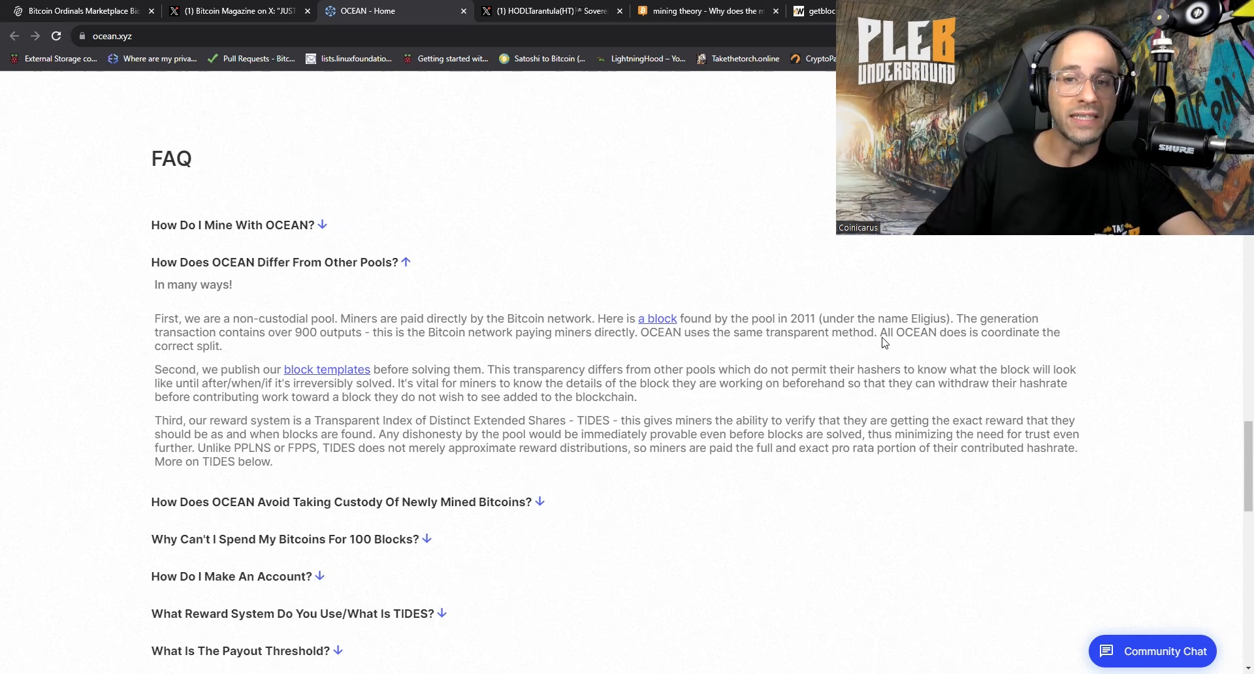
mouse_move(1015, 345)
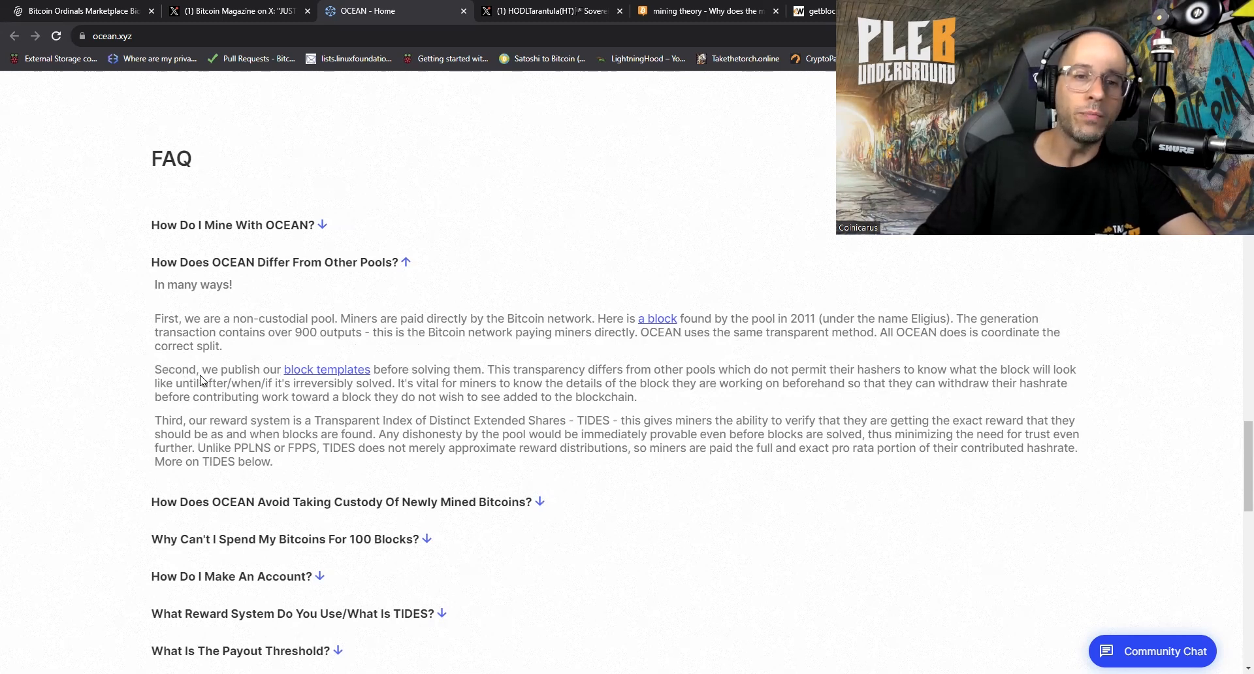
mouse_move(447, 400)
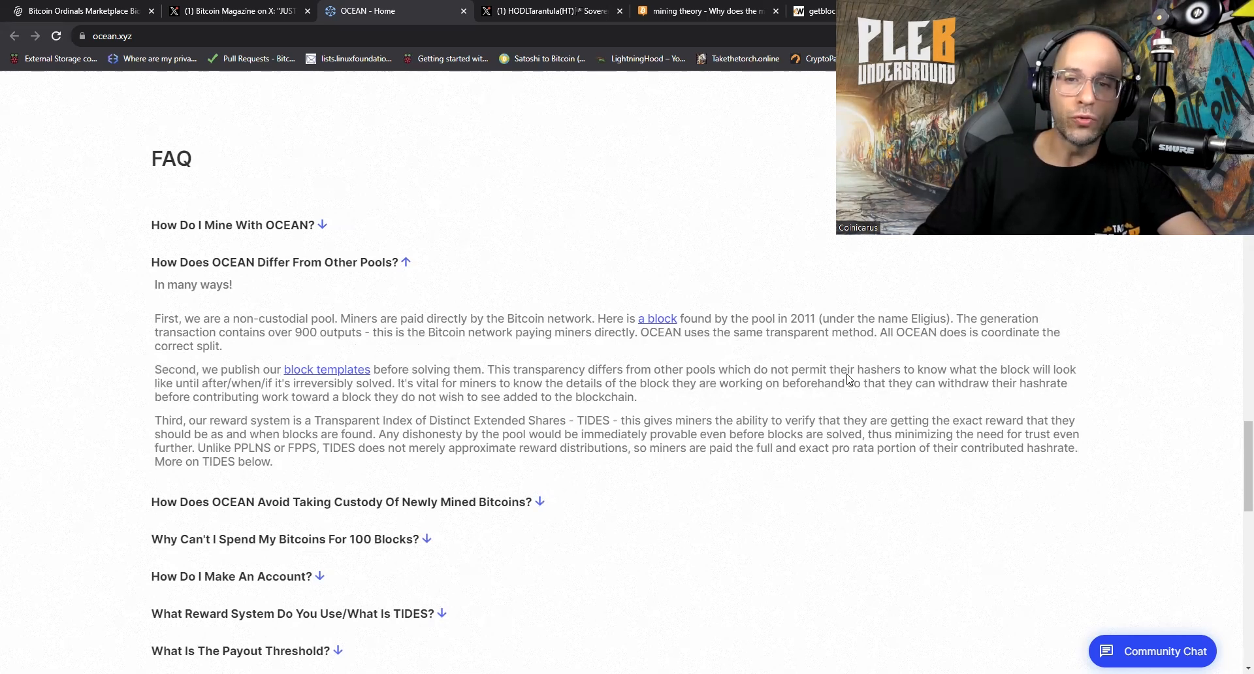
mouse_move(1070, 375)
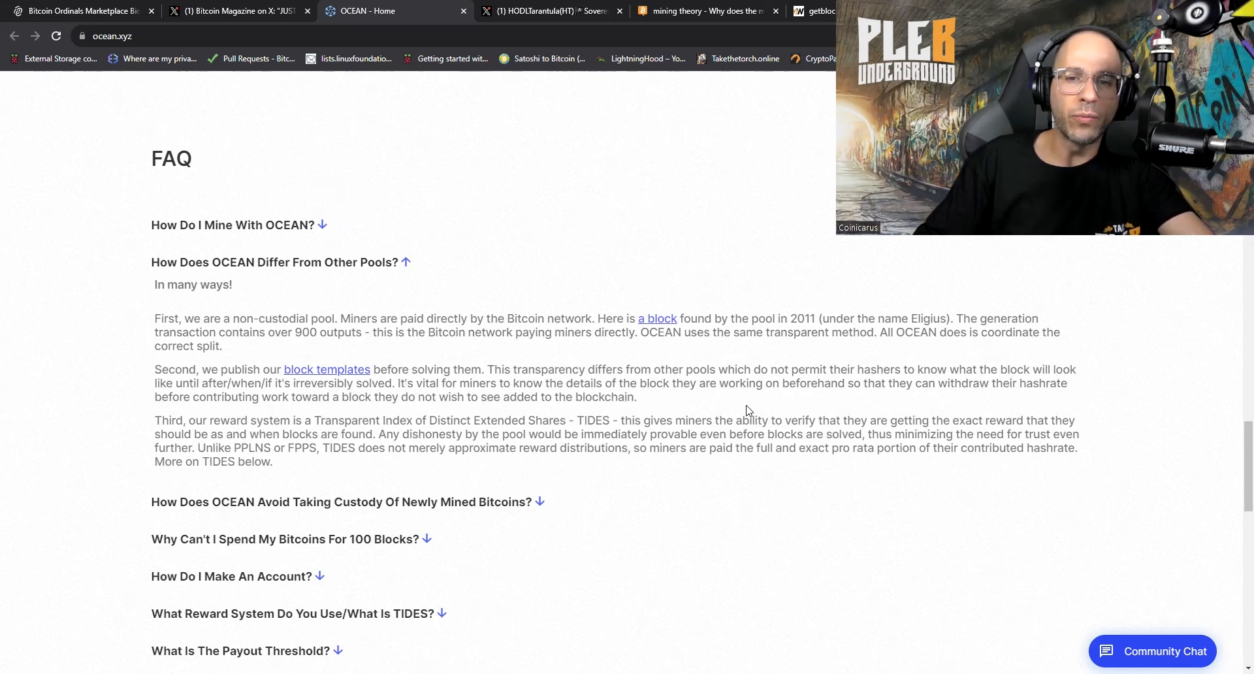
mouse_move(1003, 399)
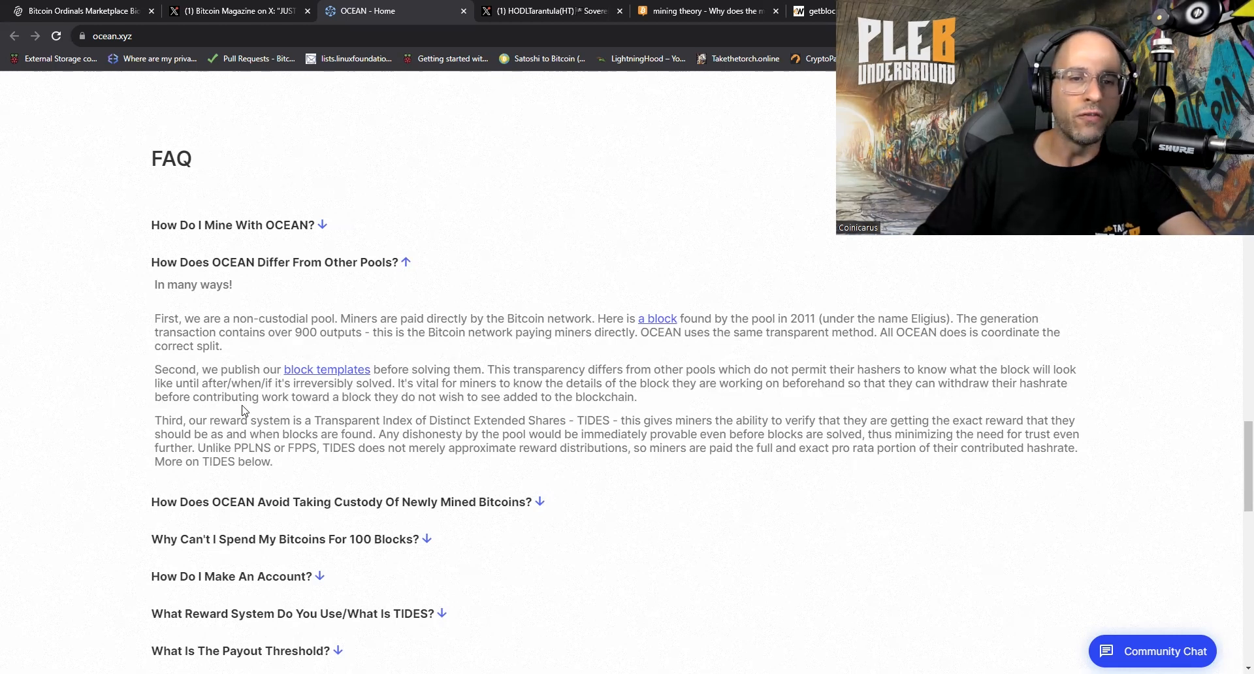
mouse_move(494, 436)
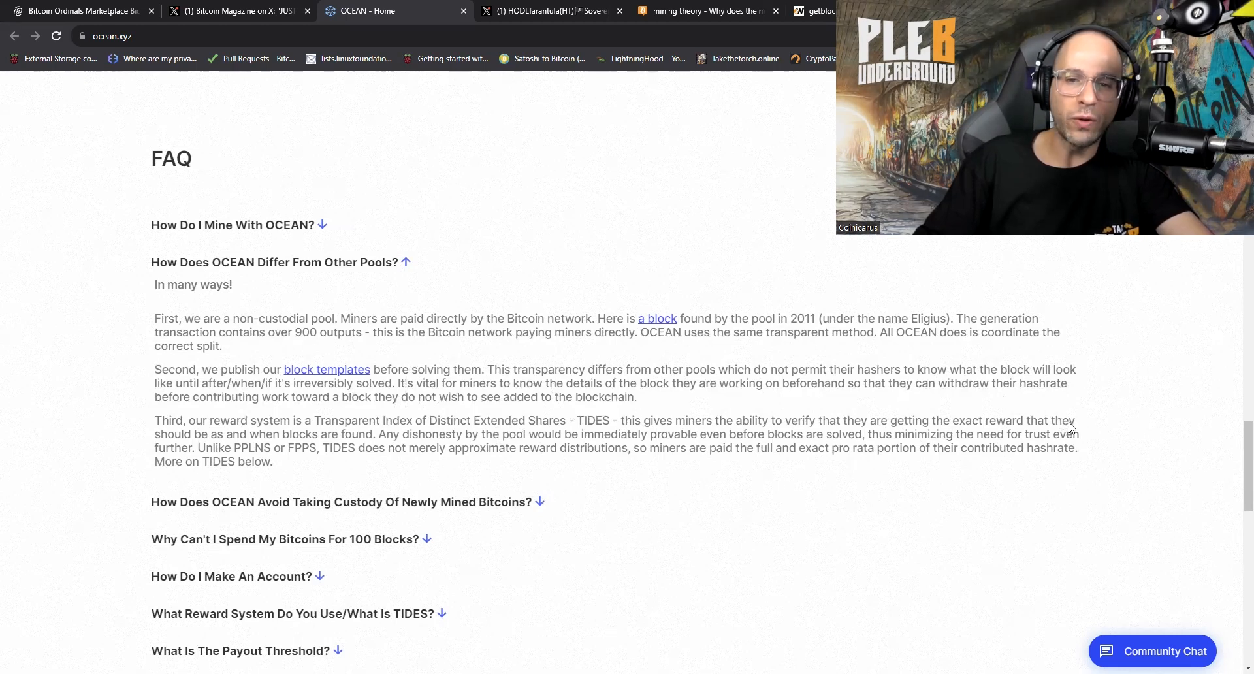
mouse_move(303, 469)
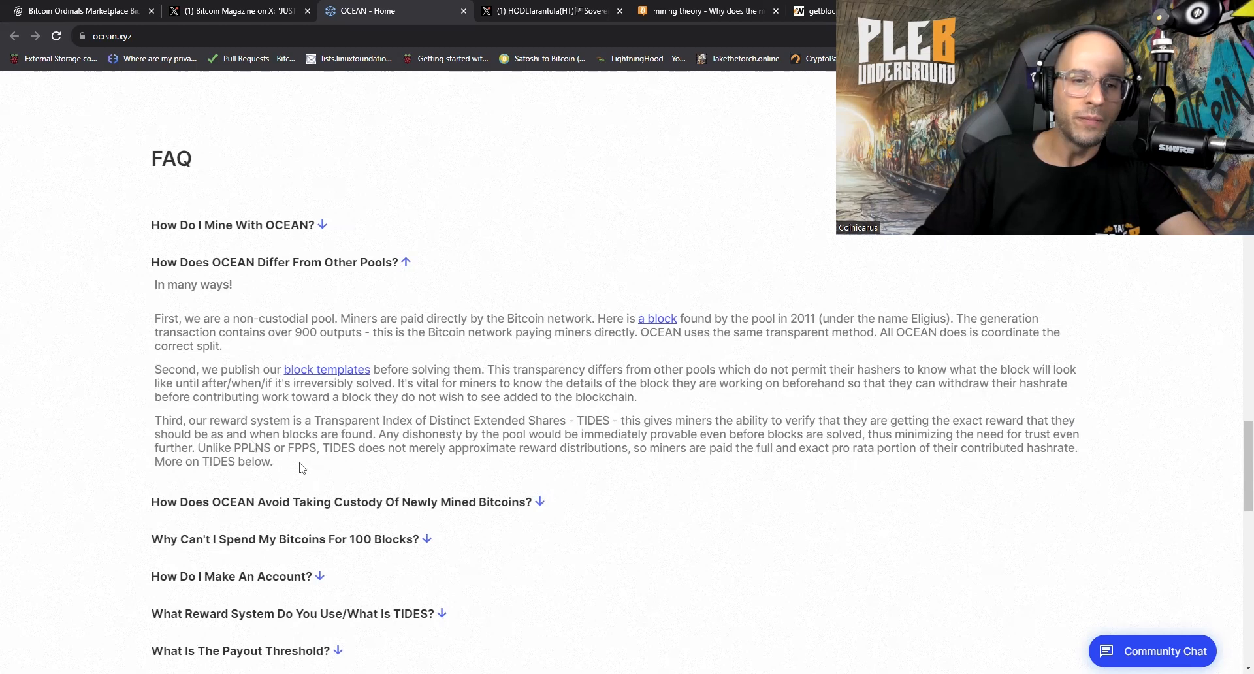
mouse_move(385, 444)
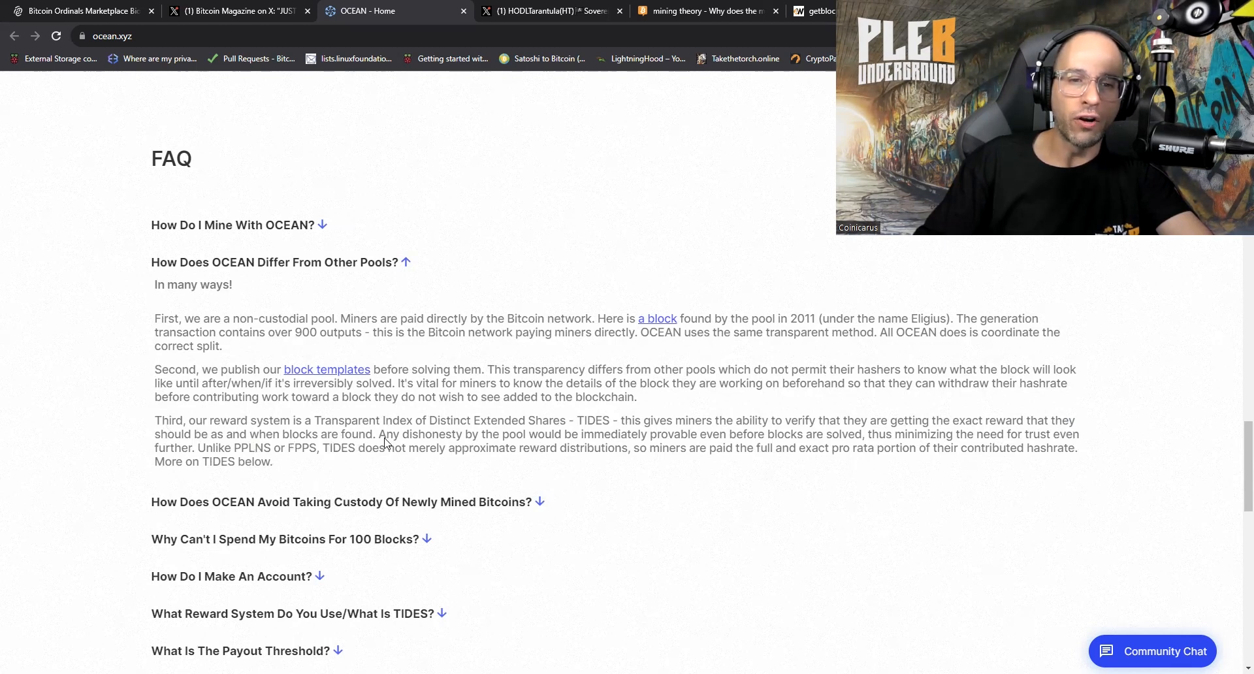
mouse_move(554, 455)
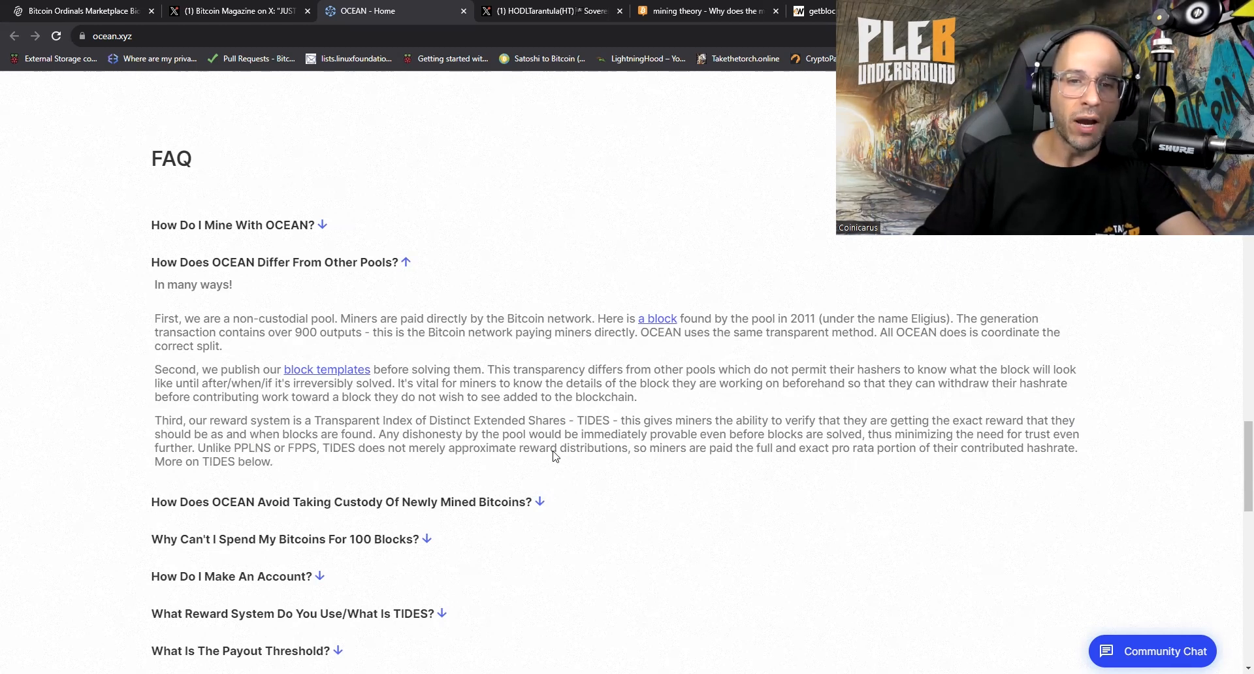
mouse_move(757, 459)
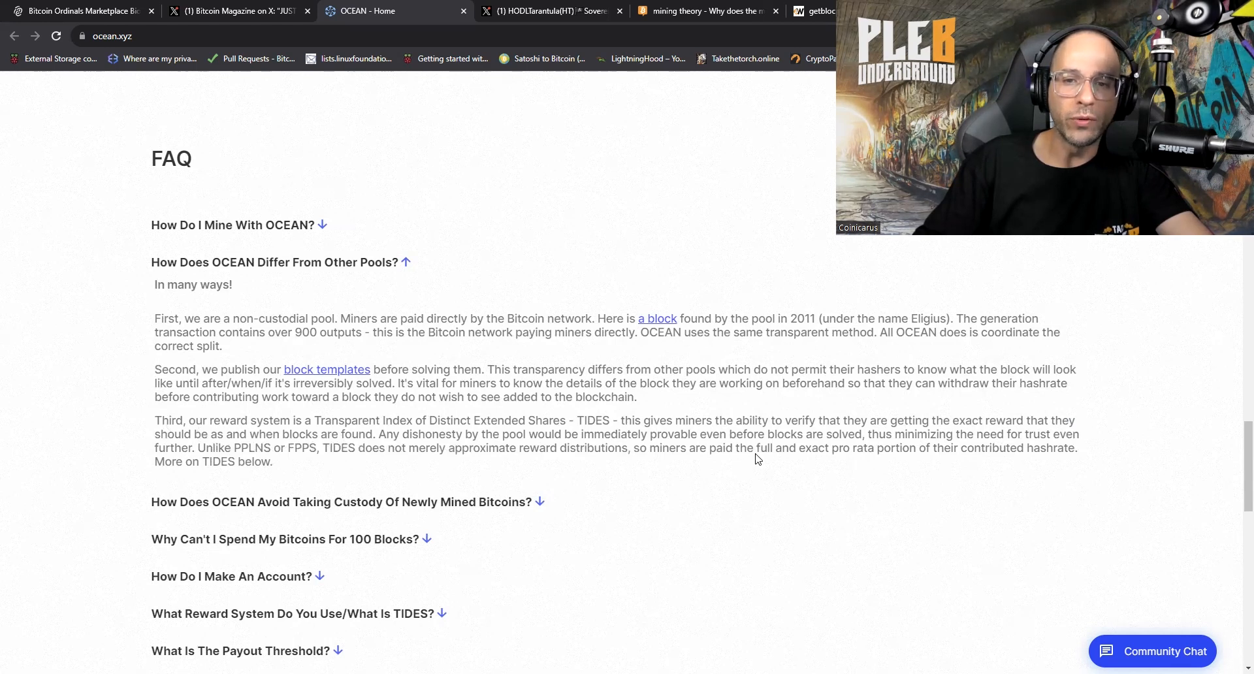
mouse_move(891, 446)
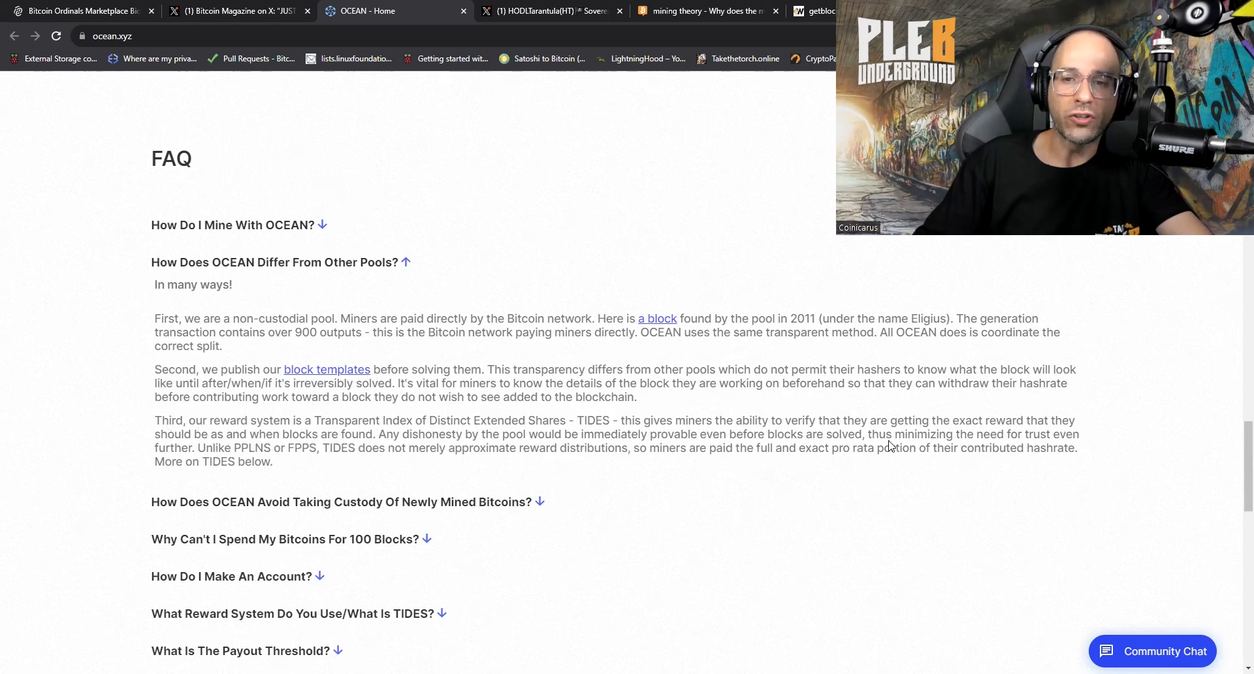
mouse_move(1068, 446)
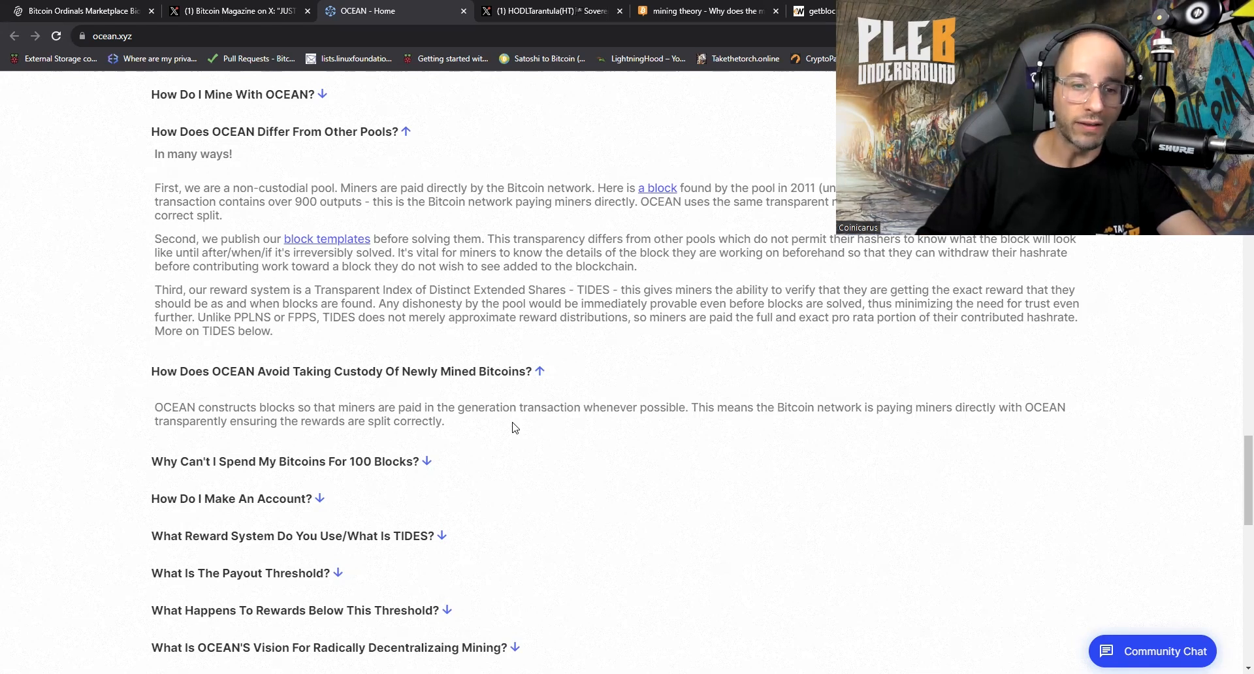
Scroll further through the FAQ answers on custody, TIDES rewards and decentralizing mining
scroll("down", 3)
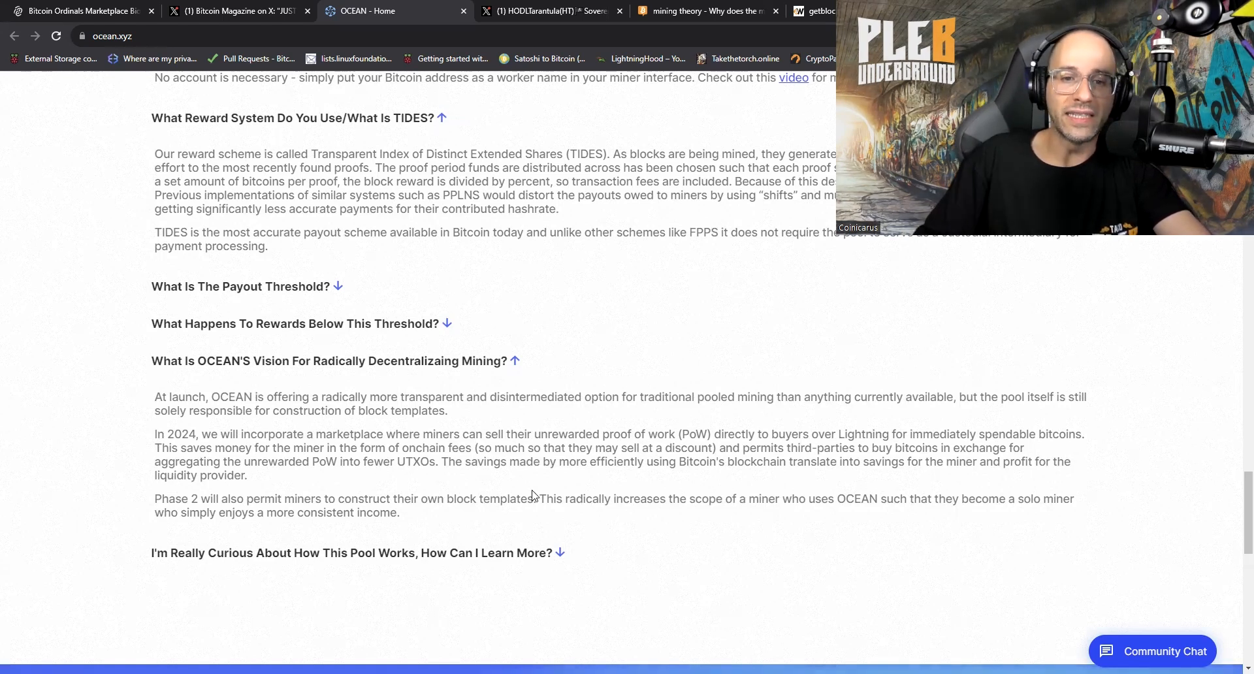
mouse_move(774, 481)
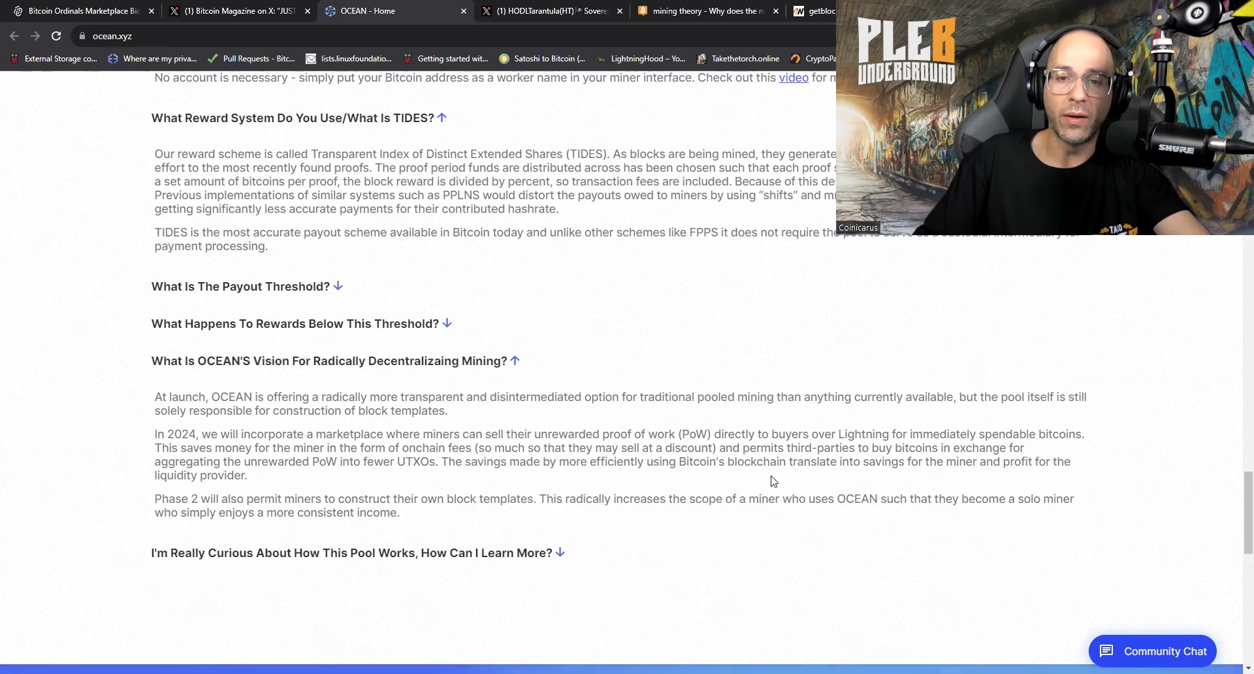
mouse_move(894, 473)
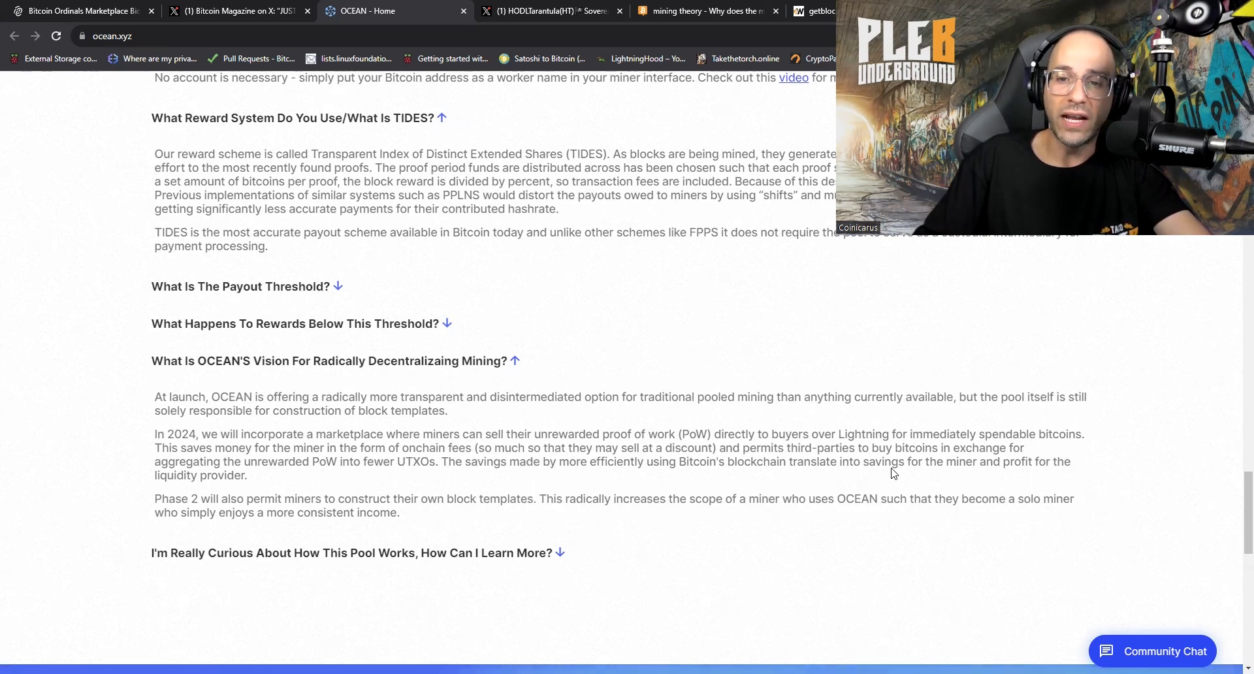
mouse_move(1032, 477)
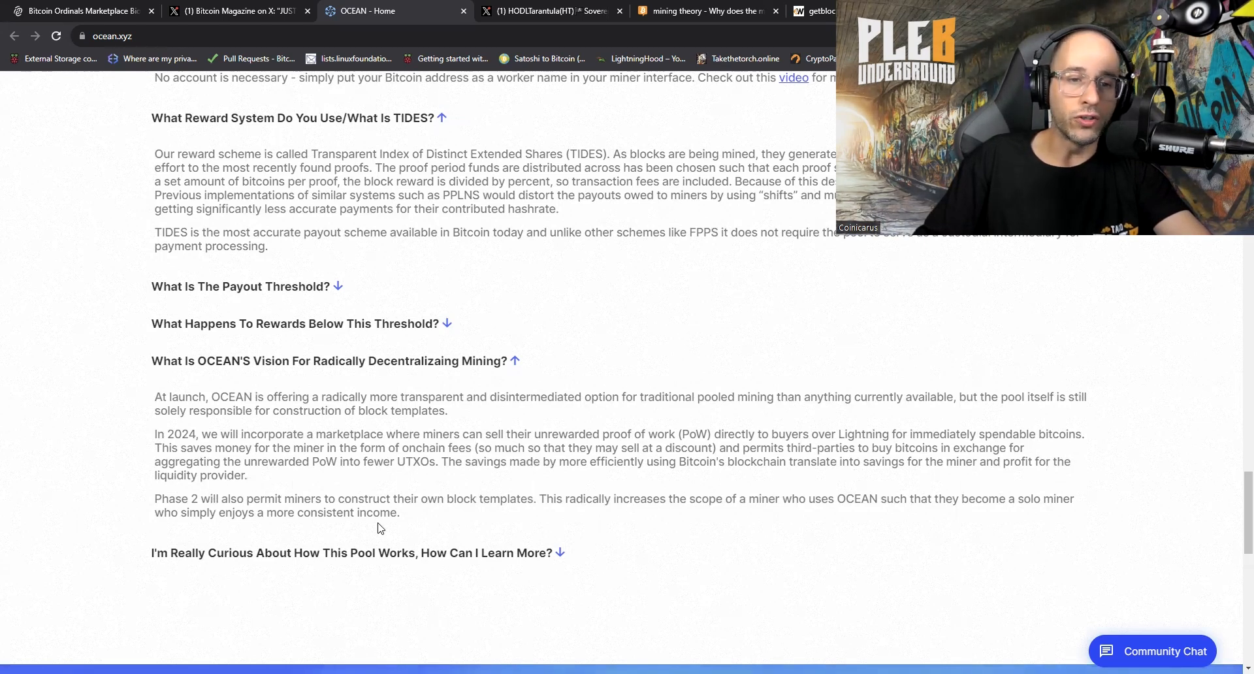
mouse_move(445, 522)
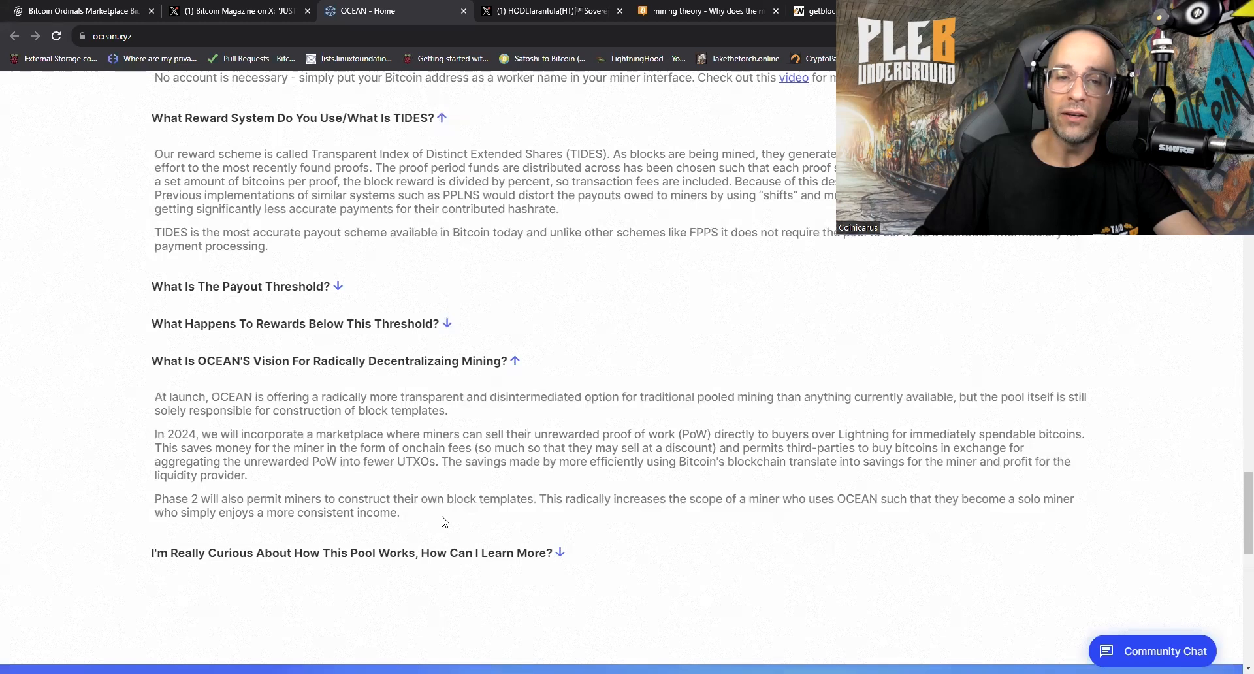
mouse_move(531, 524)
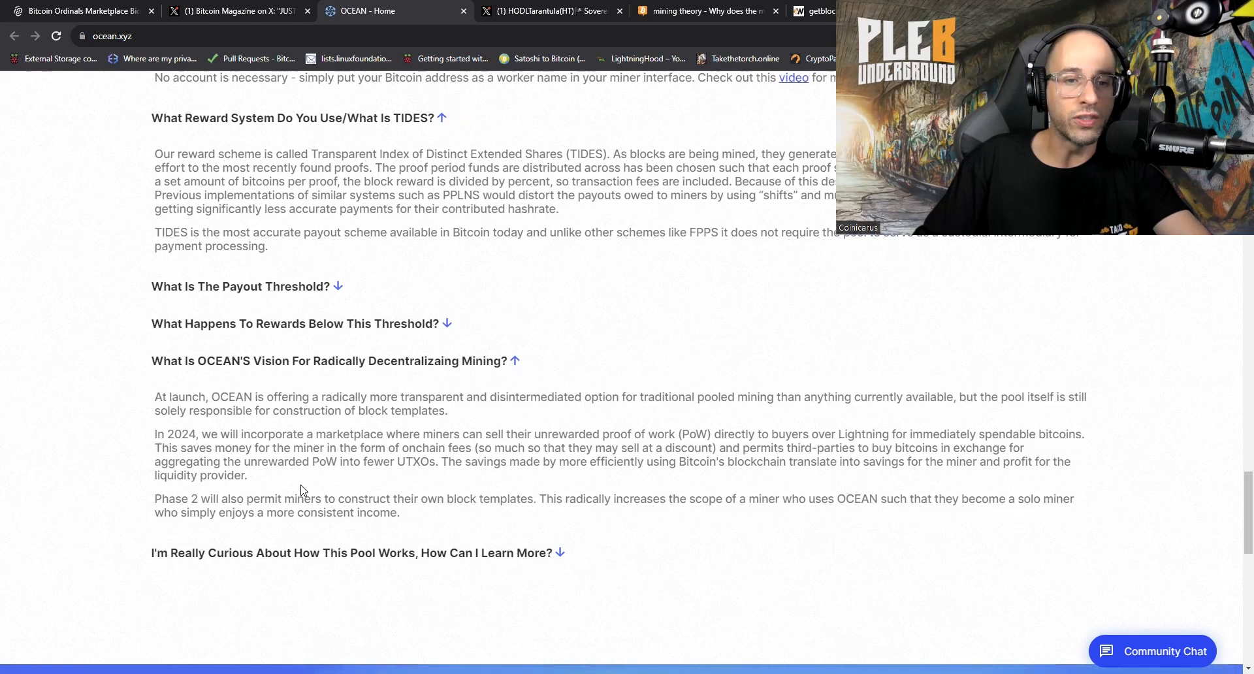
mouse_move(393, 517)
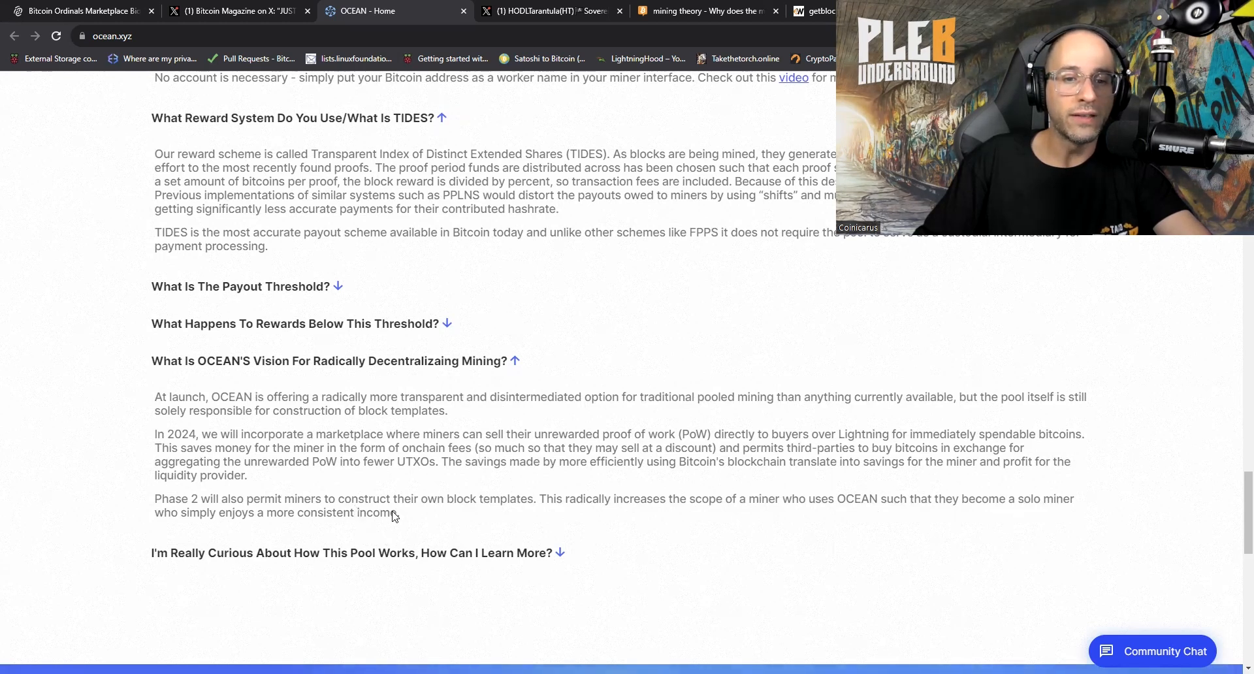
Scroll back up the FAQ past the custody, account and TIDES answers
scroll("up", 3)
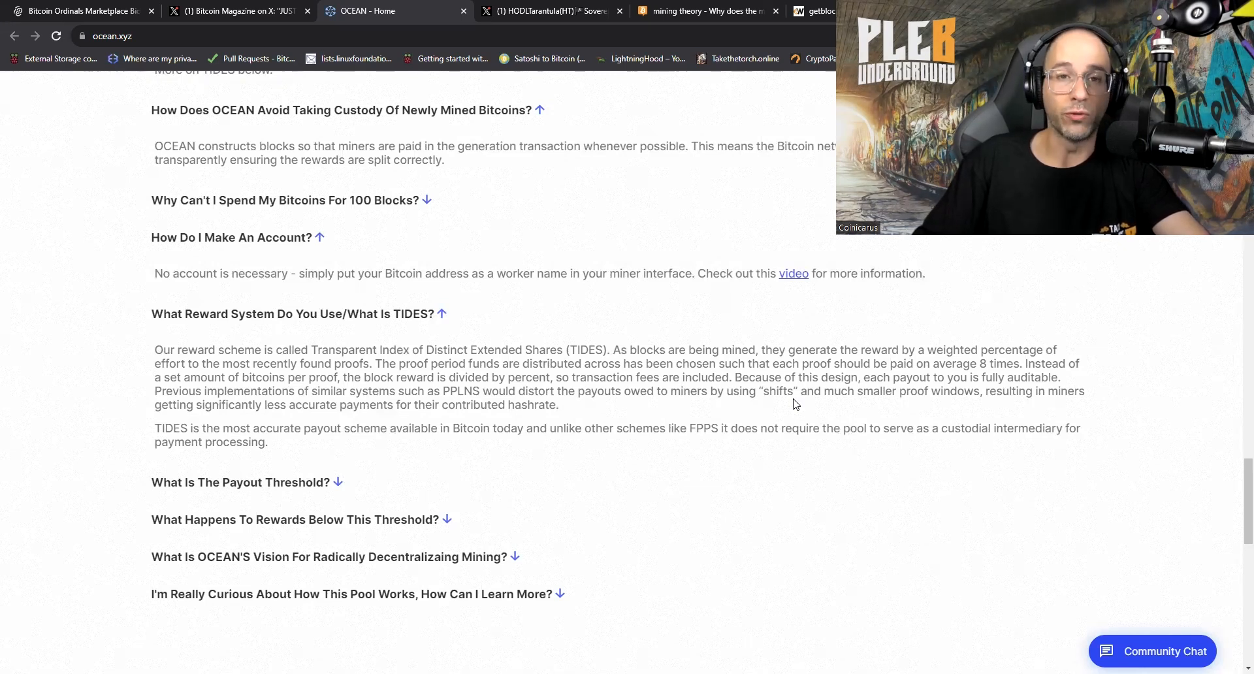
mouse_move(521, 373)
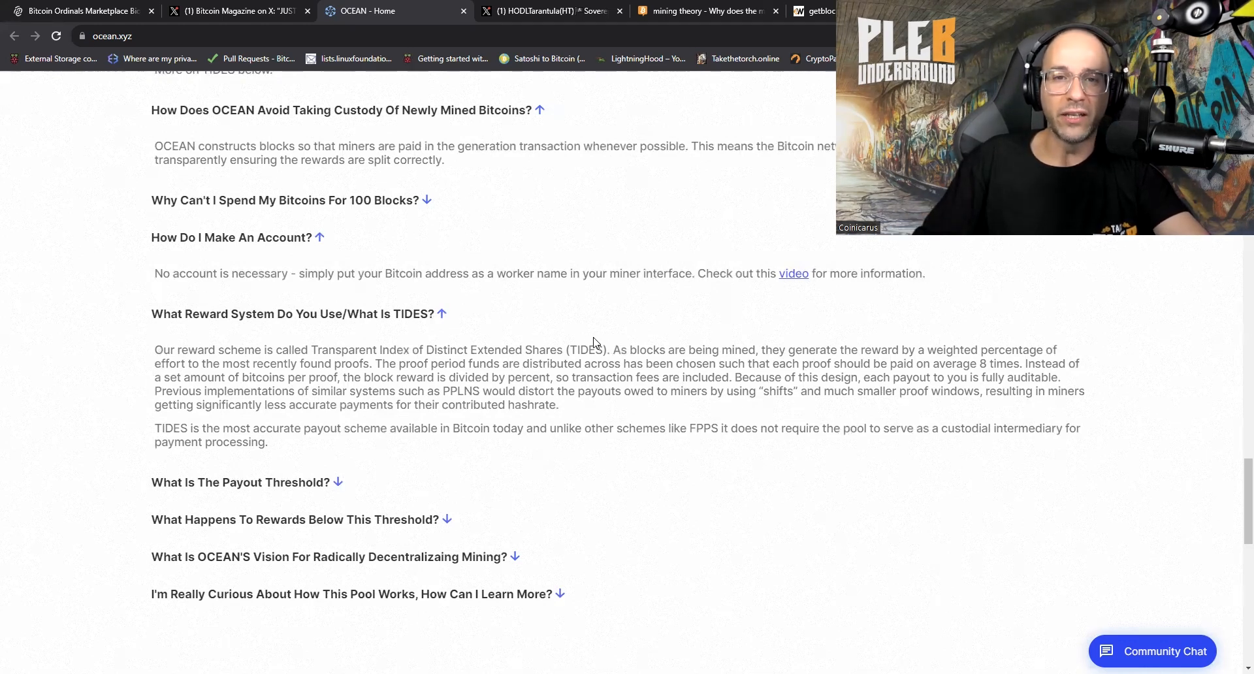
mouse_move(664, 141)
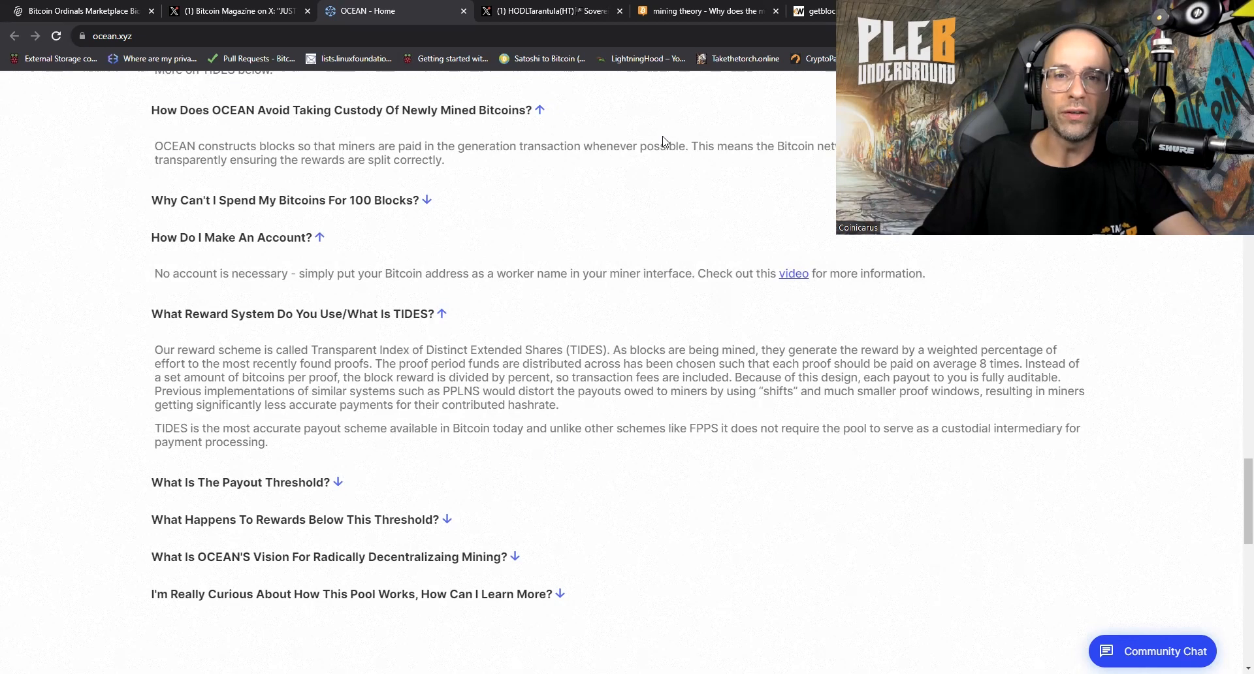
mouse_move(781, 59)
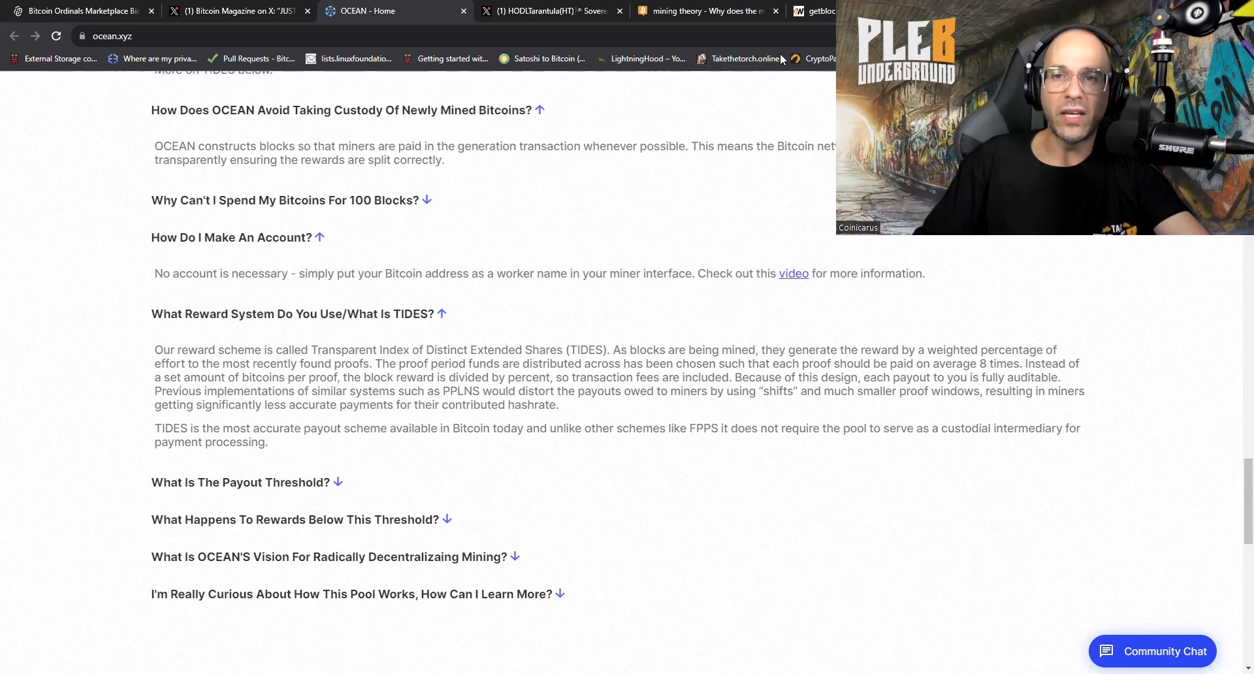
mouse_move(672, 172)
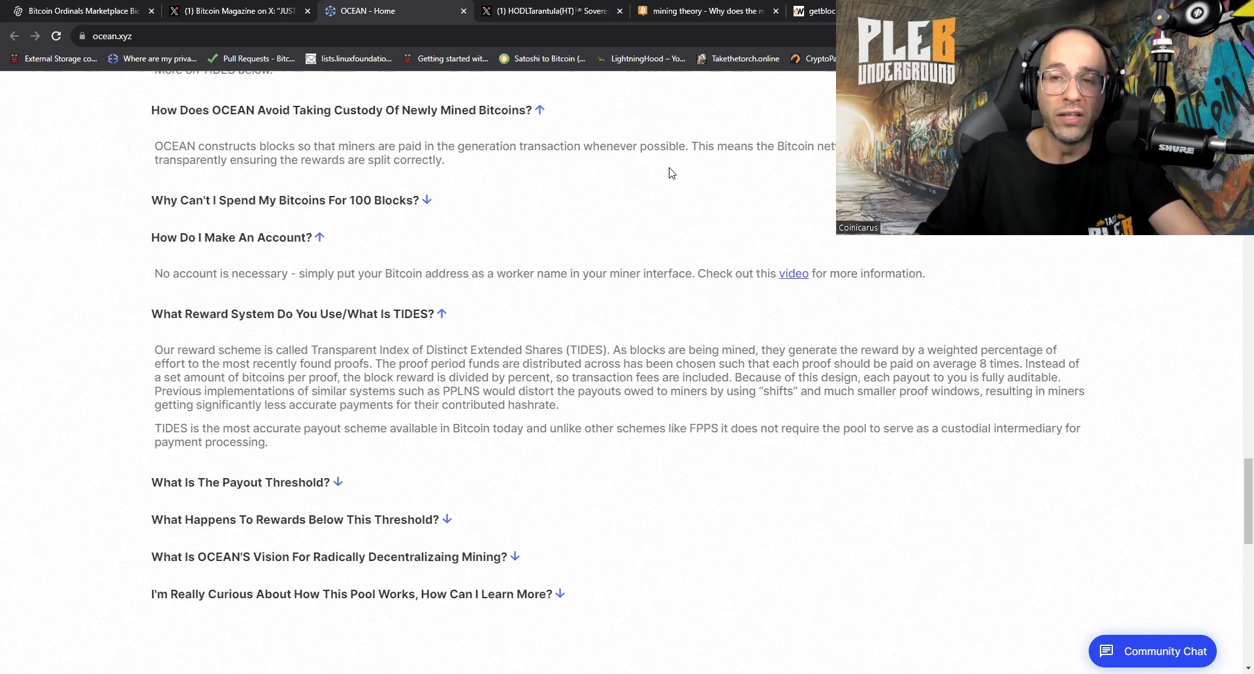
mouse_move(664, 141)
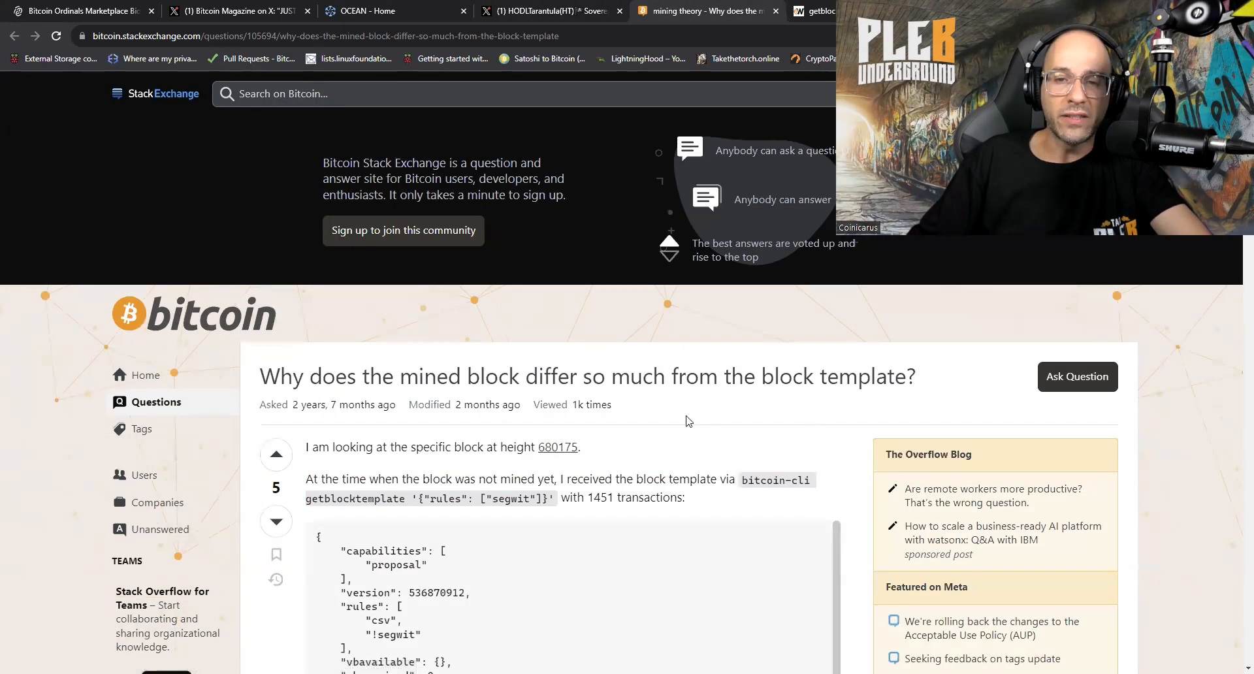
mouse_move(598, 388)
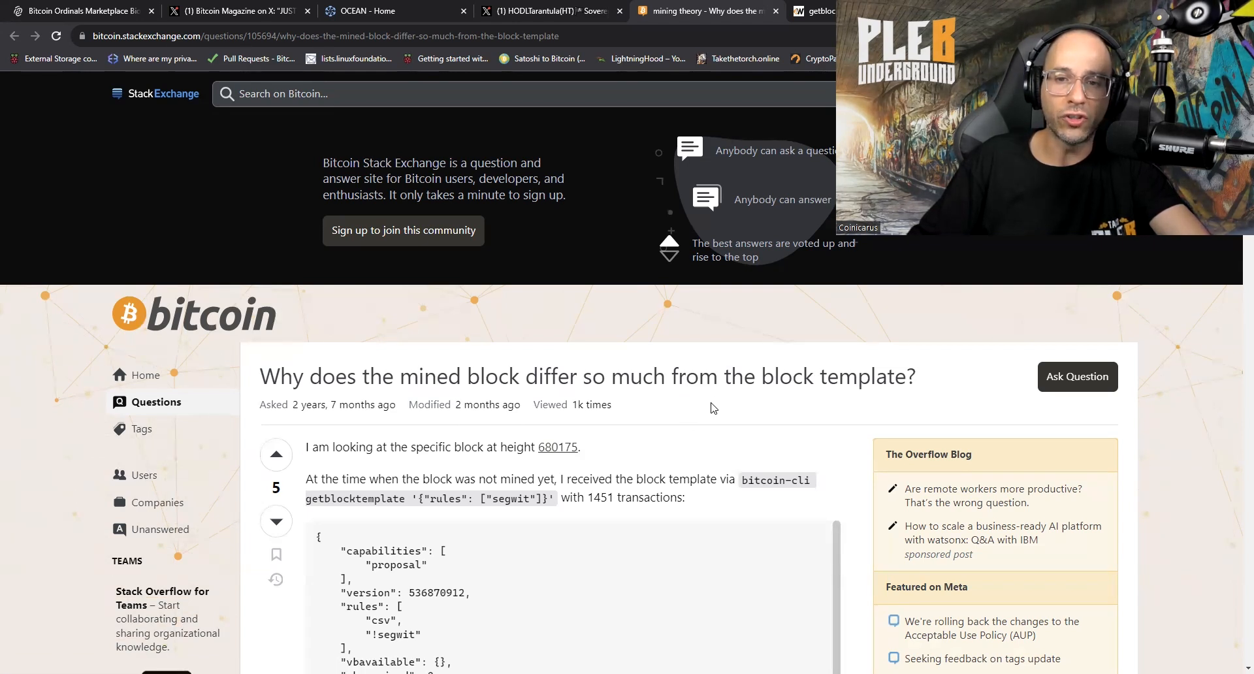
mouse_move(862, 414)
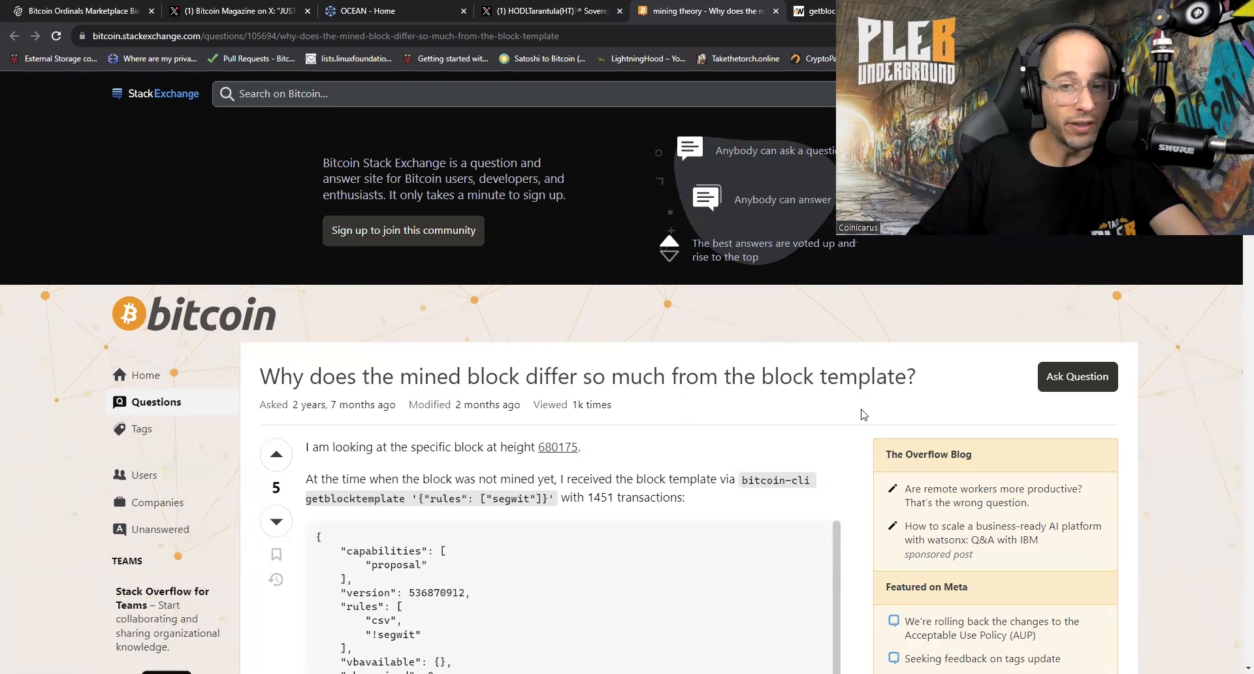
Scroll to the accepted answer on why mined blocks differ from the block template
scroll("down", 3)
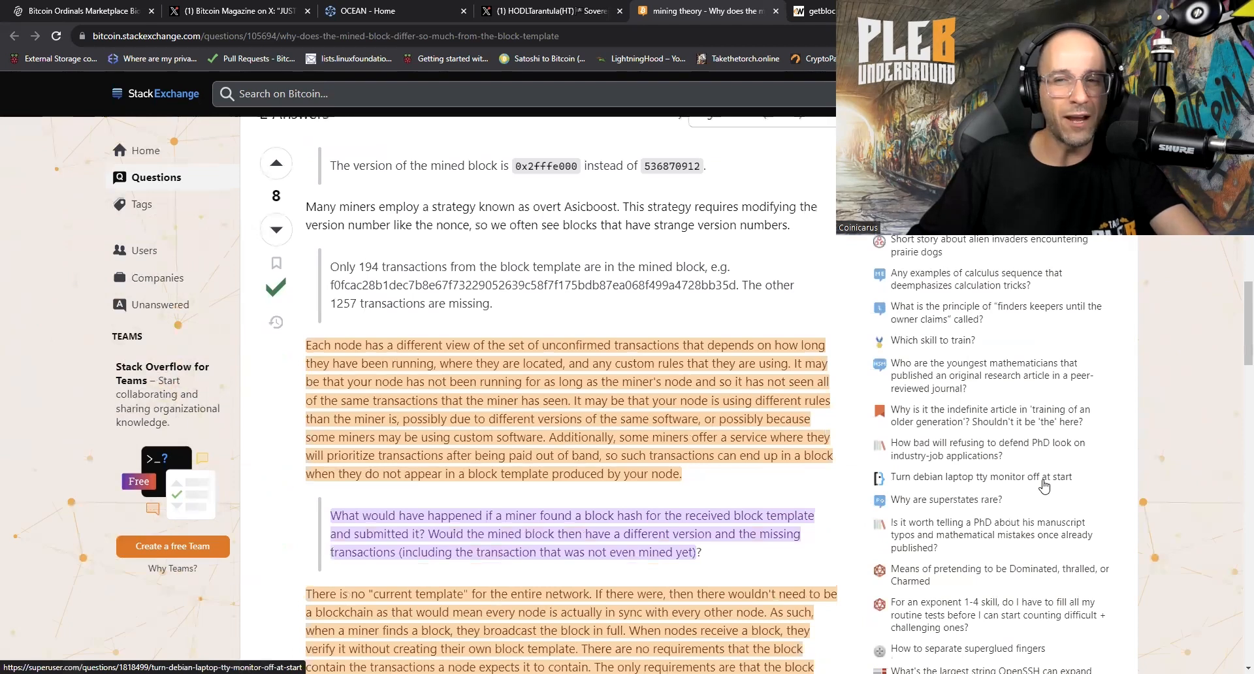
mouse_move(1015, 423)
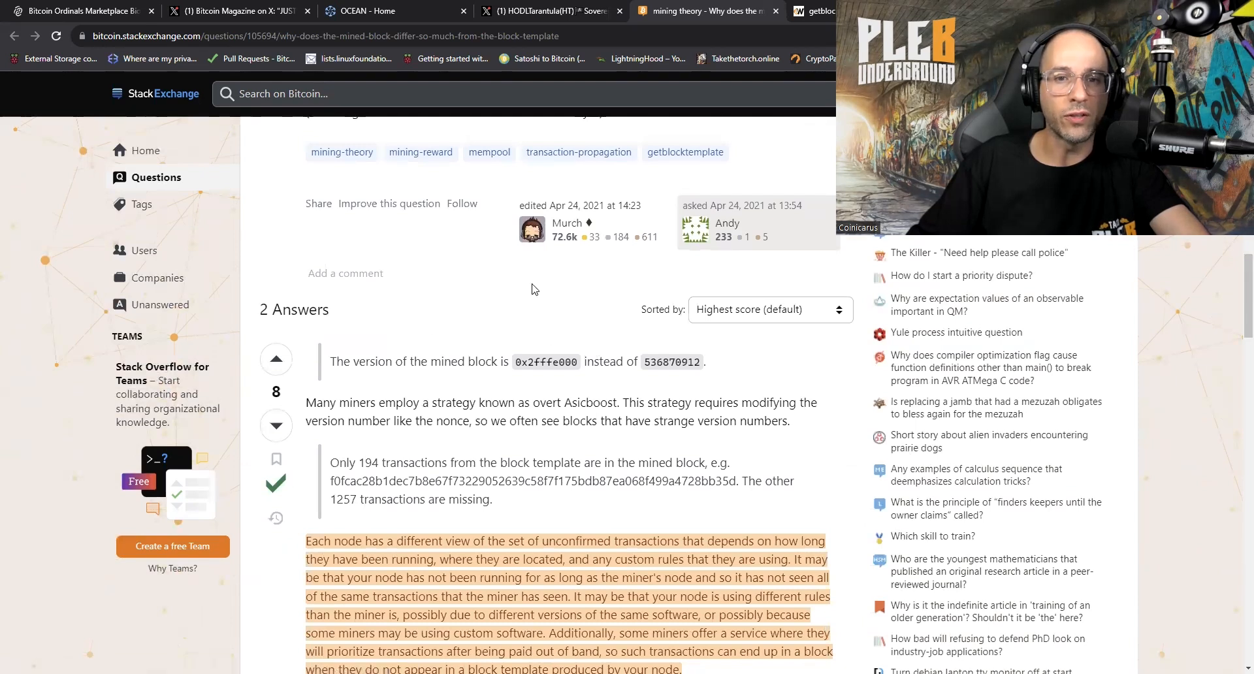
mouse_move(532, 228)
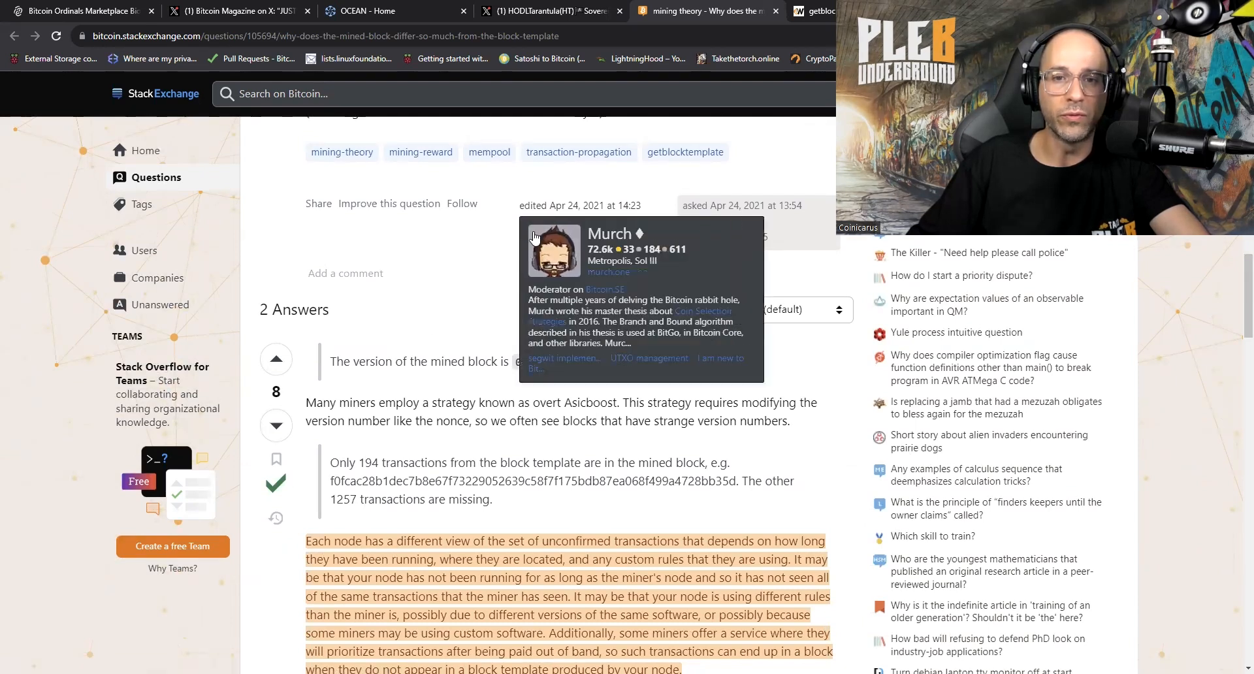
mouse_move(595, 250)
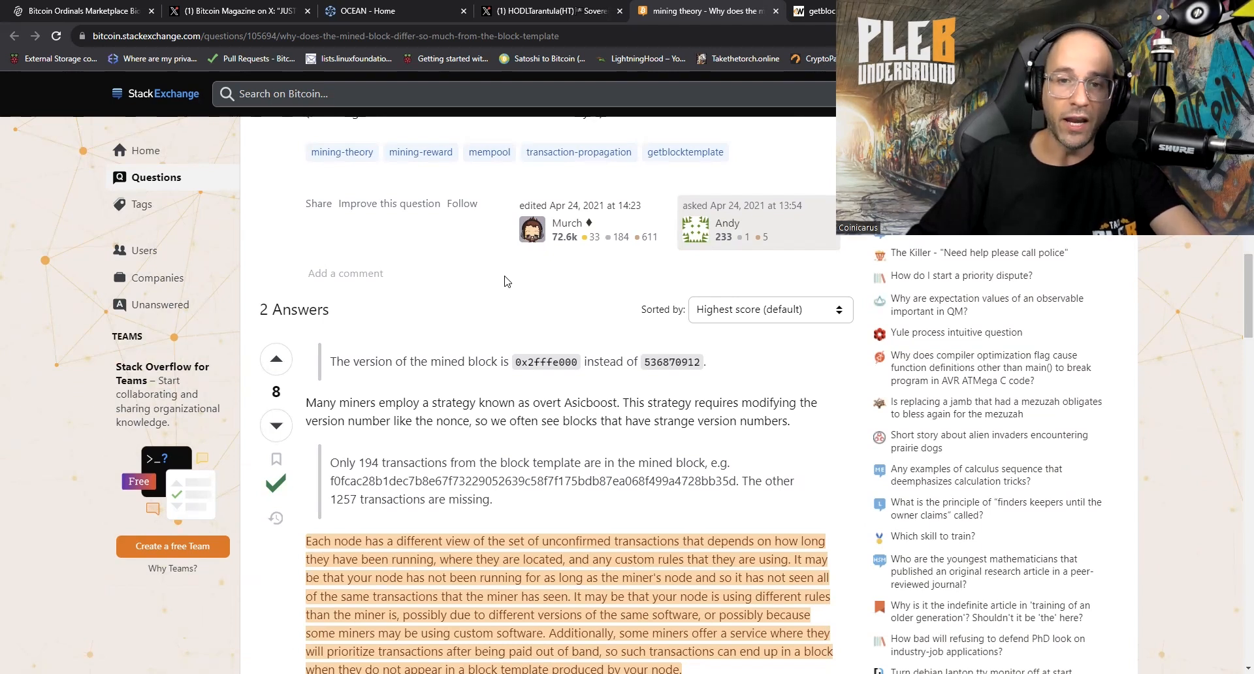
scroll("down", 3)
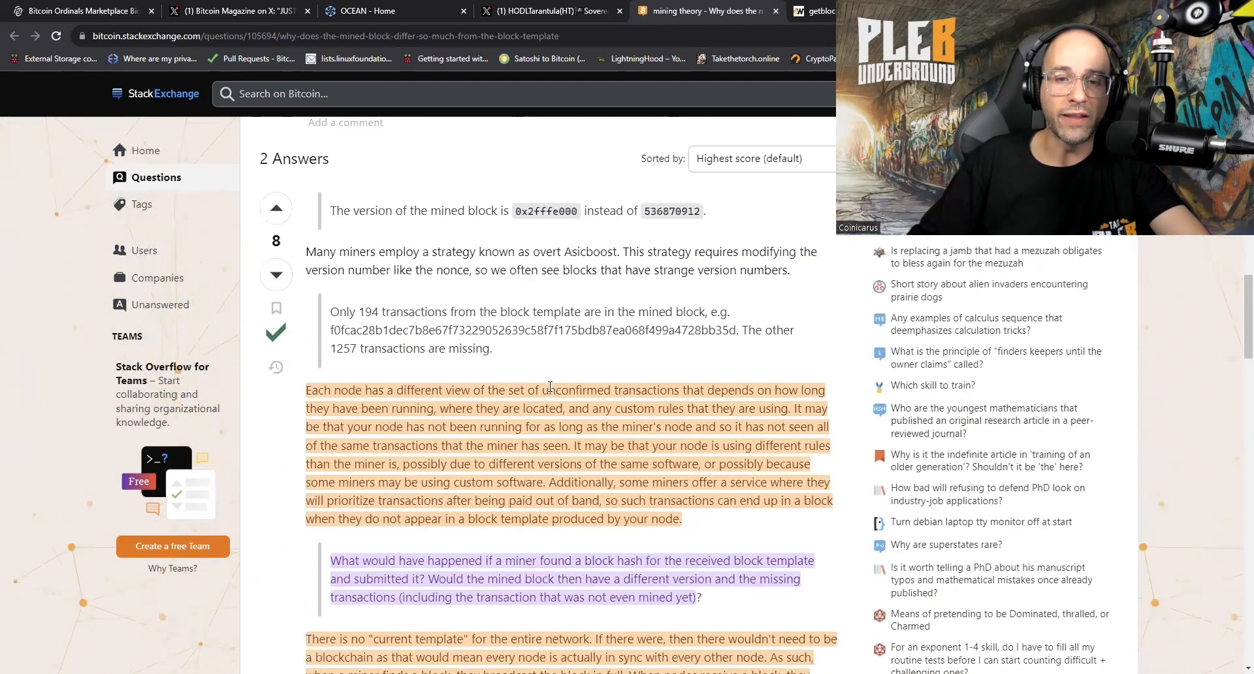
scroll("down", 3)
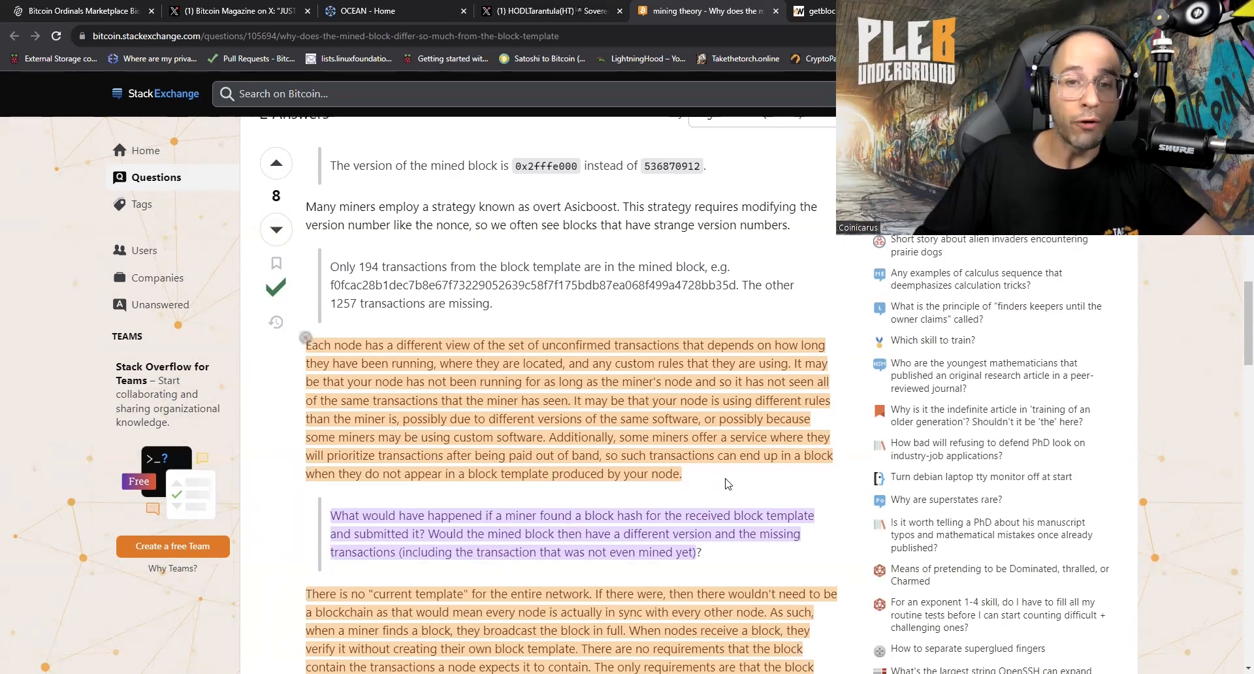
mouse_move(810, 470)
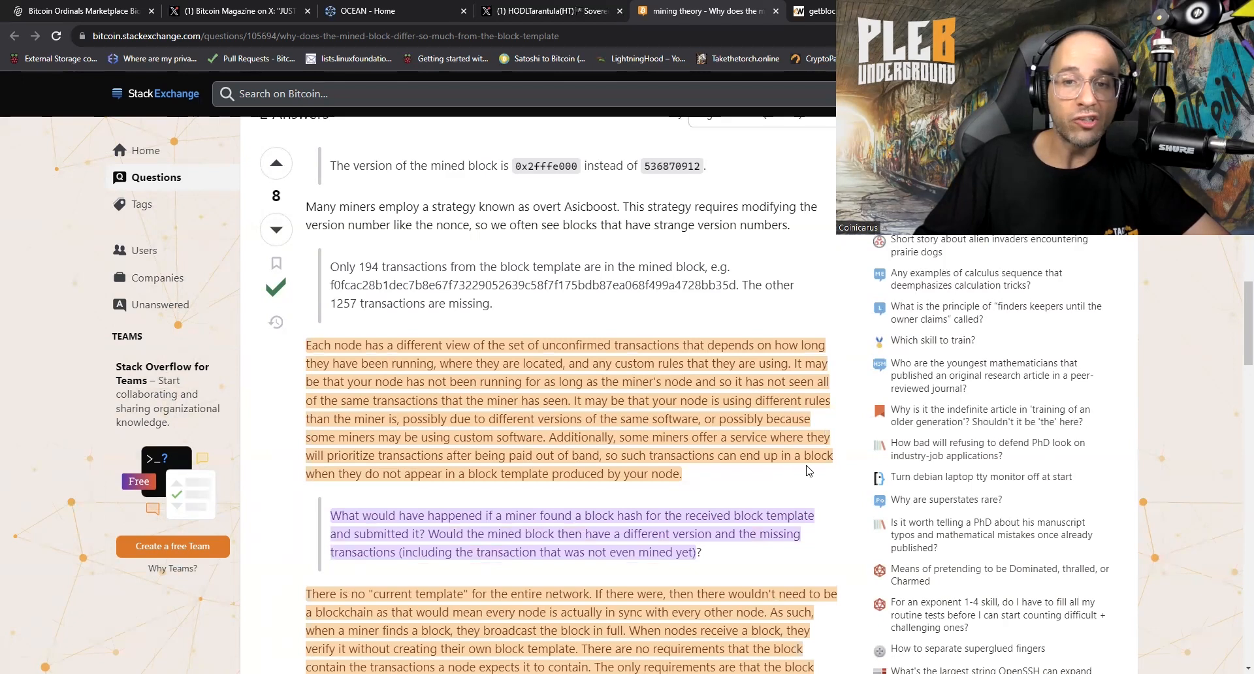
mouse_move(417, 509)
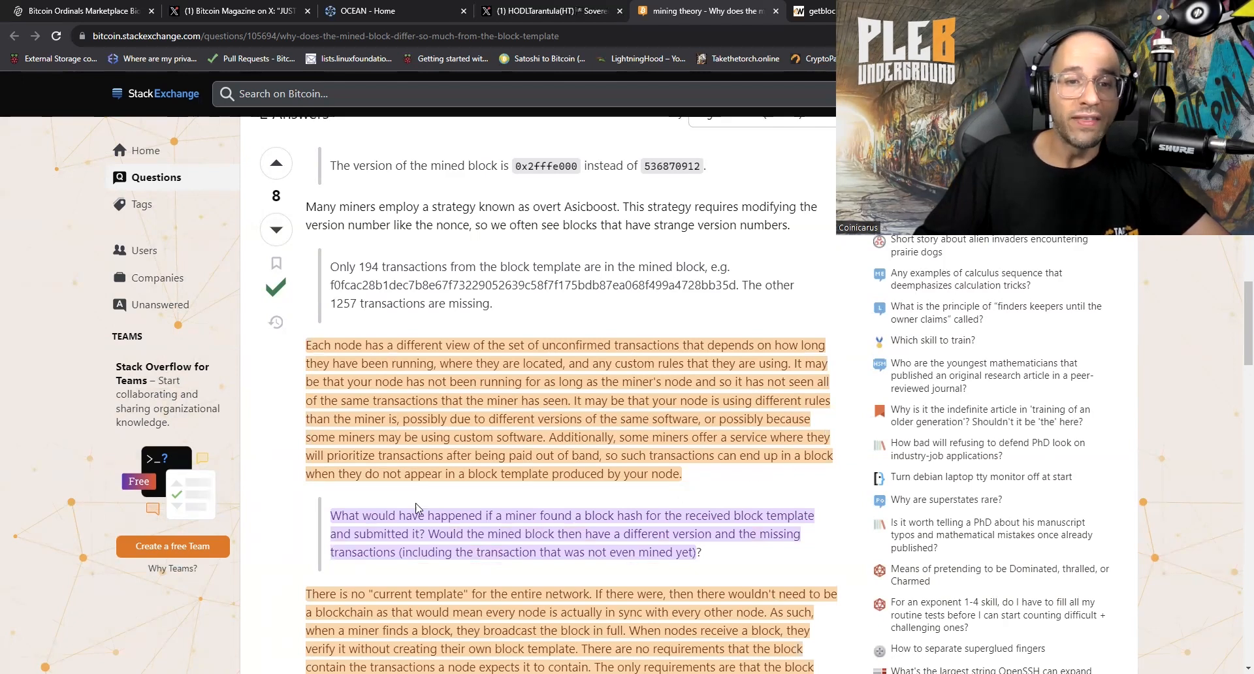
mouse_move(715, 490)
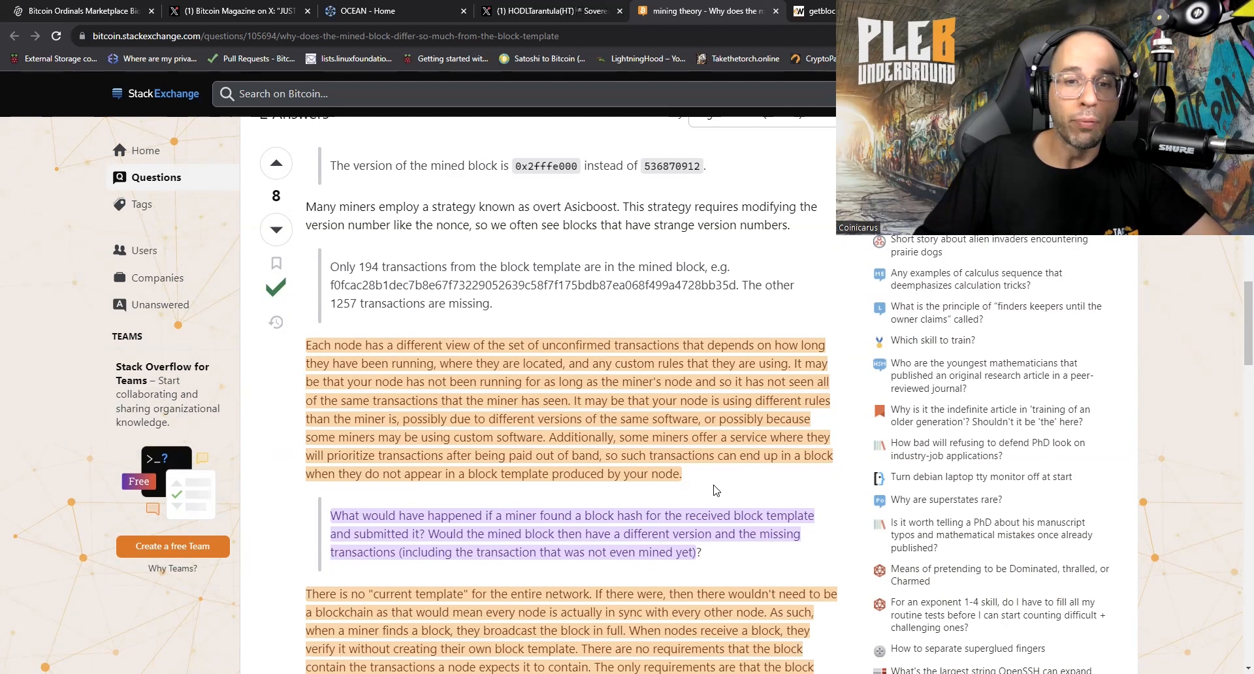
mouse_move(730, 478)
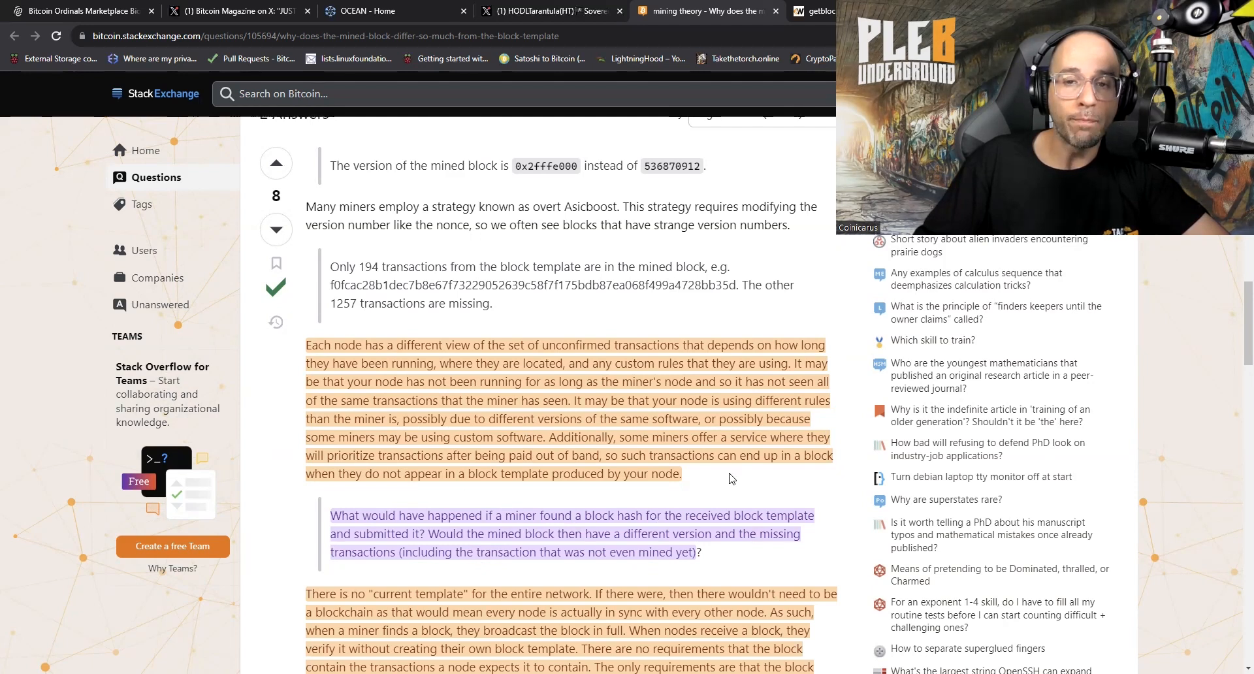
scroll("down", 3)
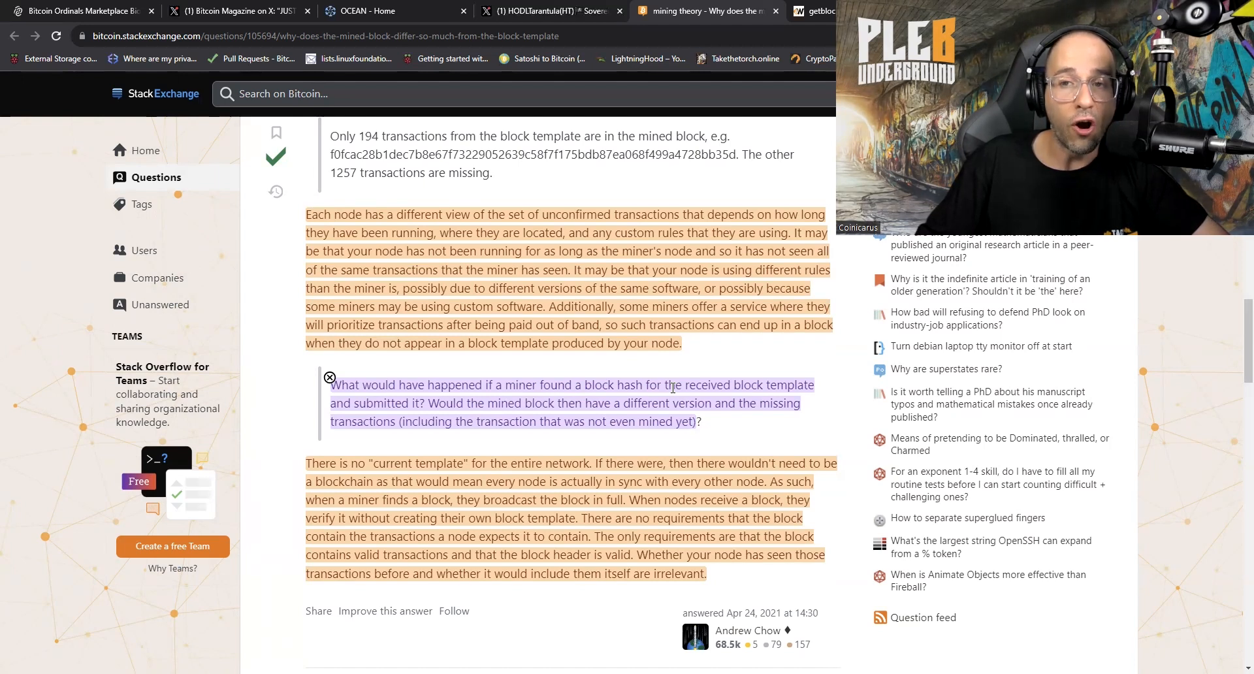
Like HODLTarantula's post about the new mining pool launch on X
left_click(549, 12)
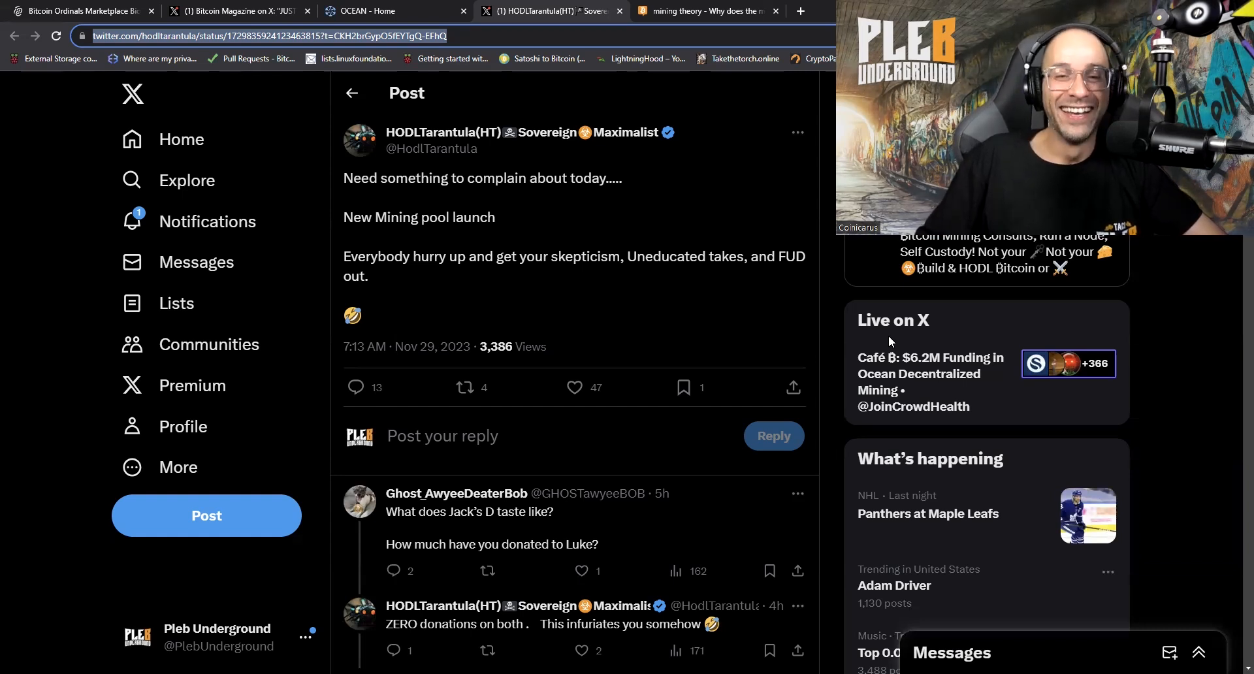
mouse_move(327, 550)
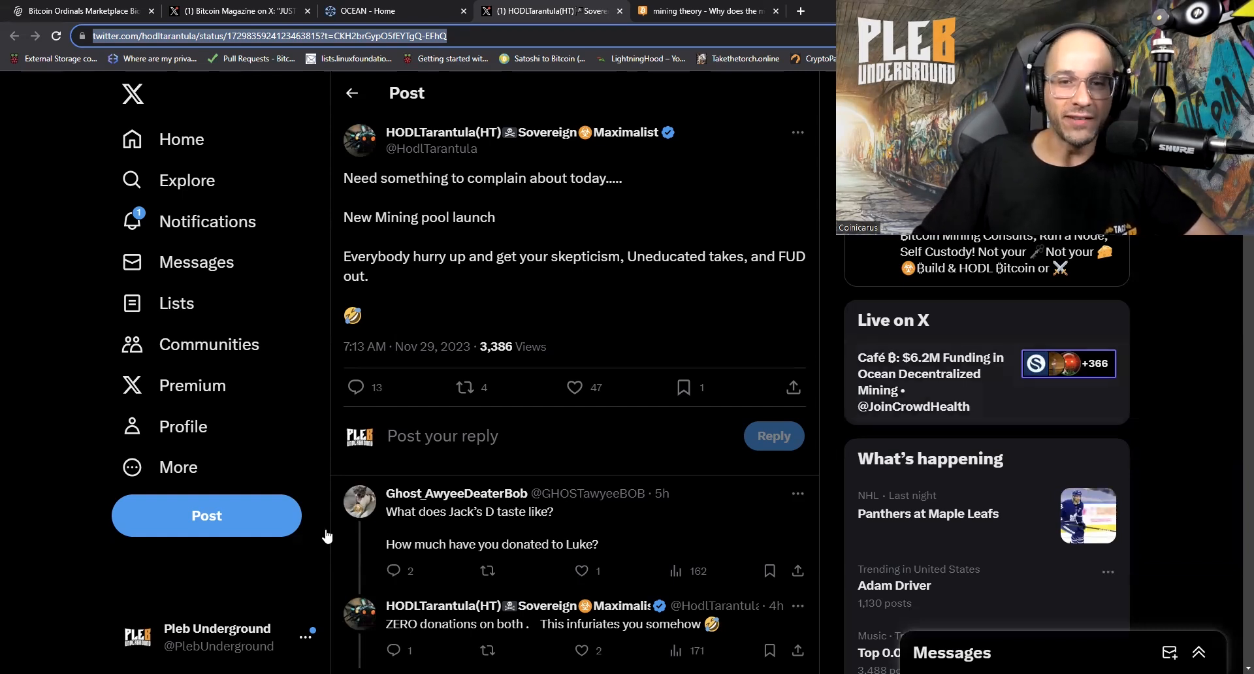
left_click(574, 387)
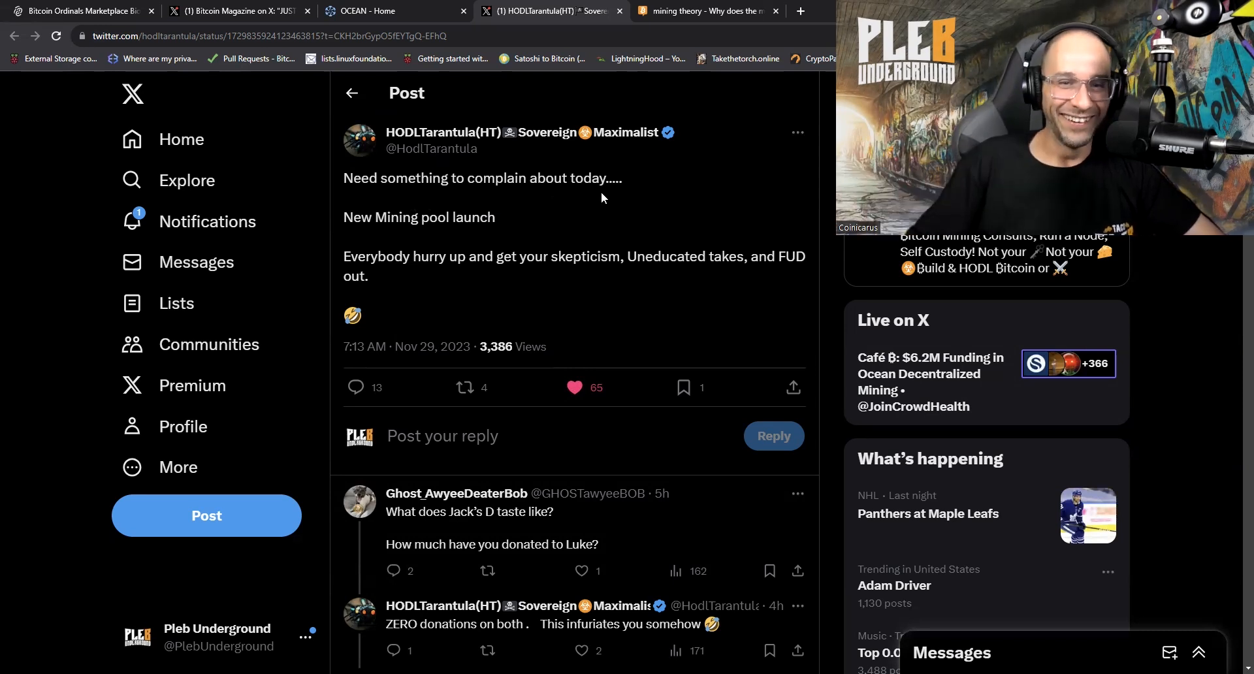
mouse_move(615, 249)
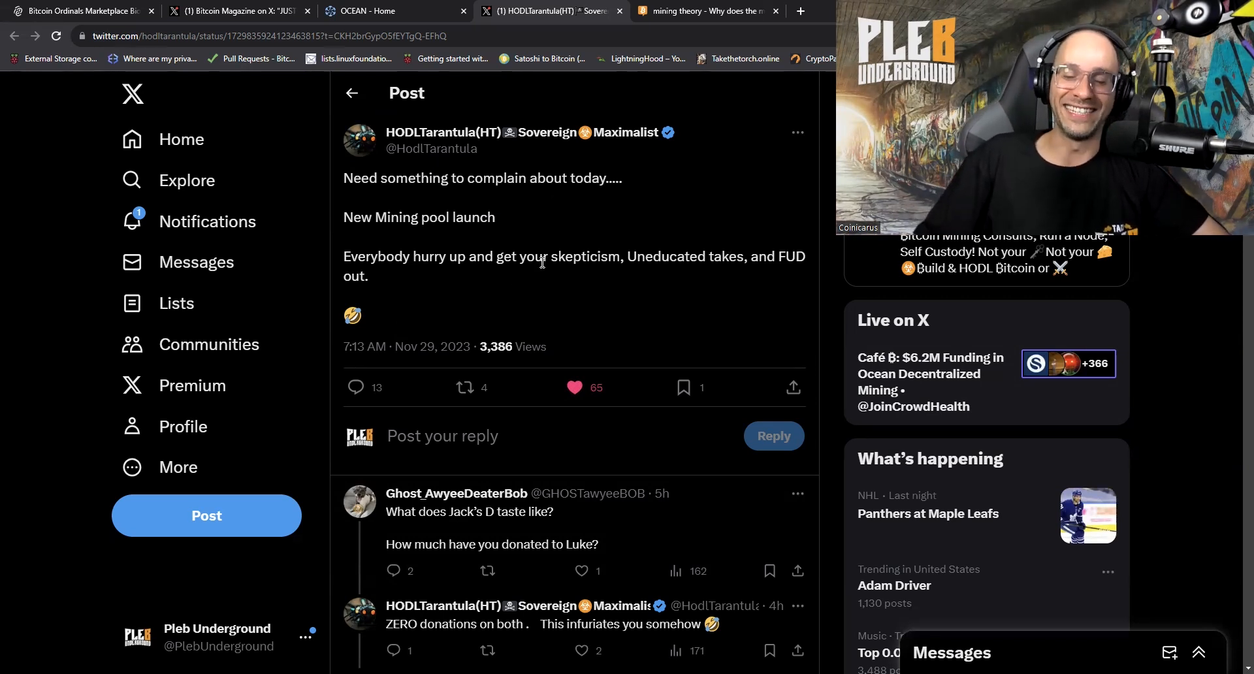
mouse_move(527, 272)
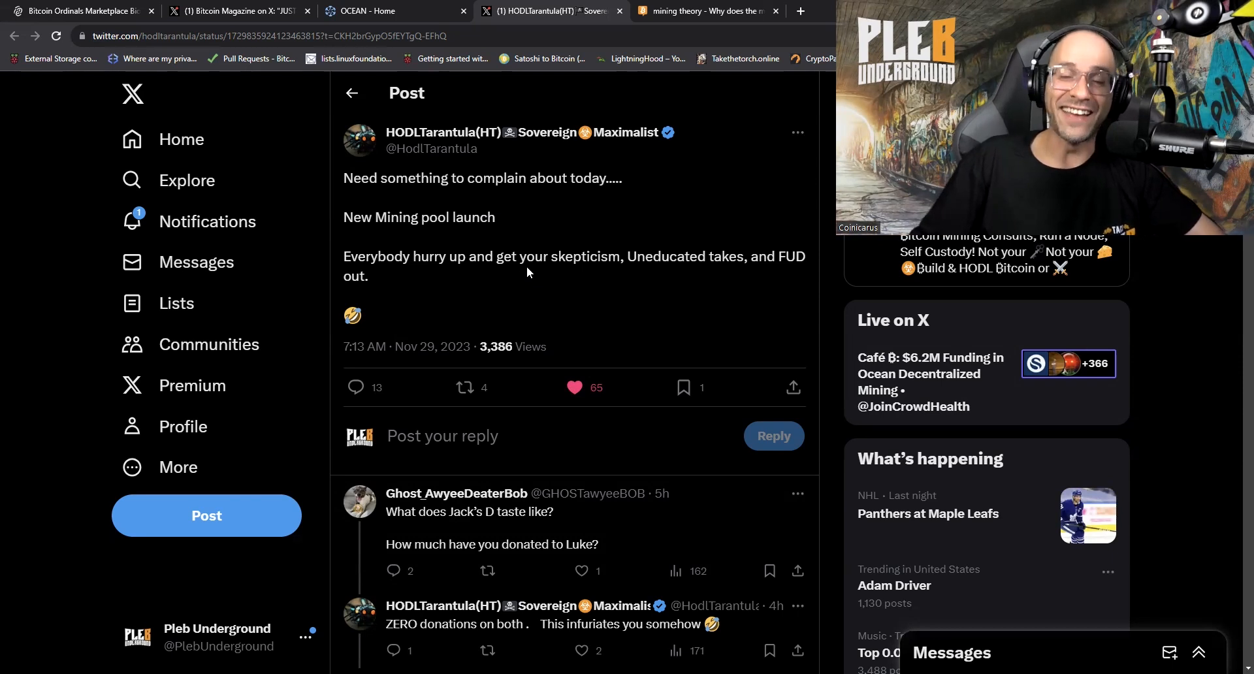